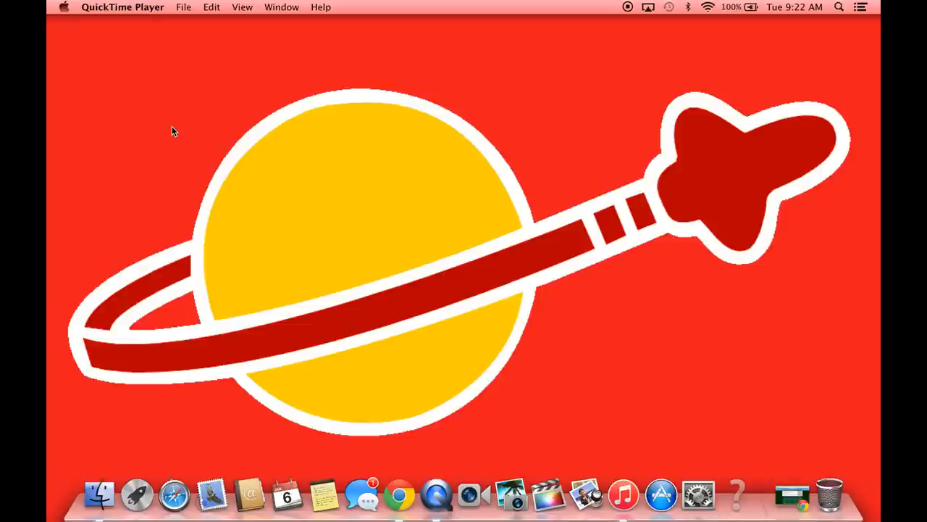
mouse_move(399, 471)
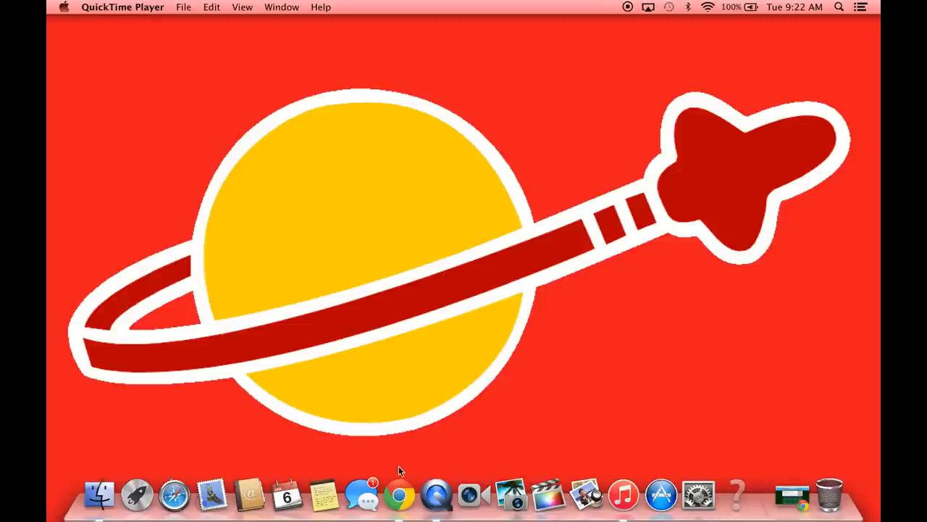
mouse_move(400, 495)
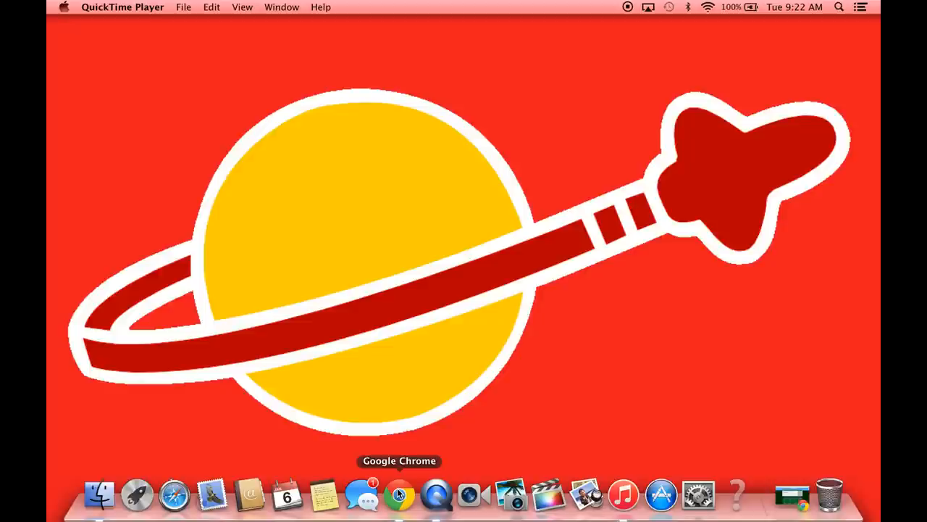
Bring up Chrome and show the bricktsar Instagram post with its BrickLink comments
left_click(400, 494)
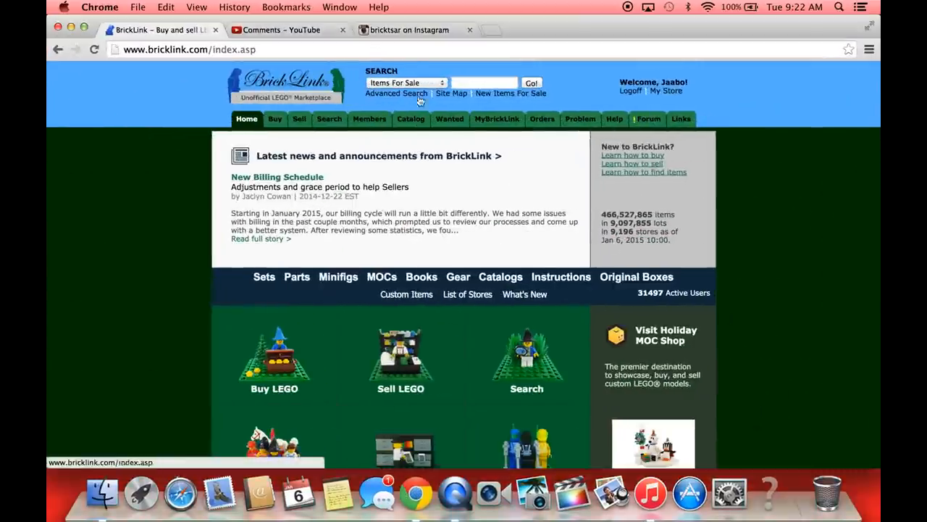
left_click(409, 29)
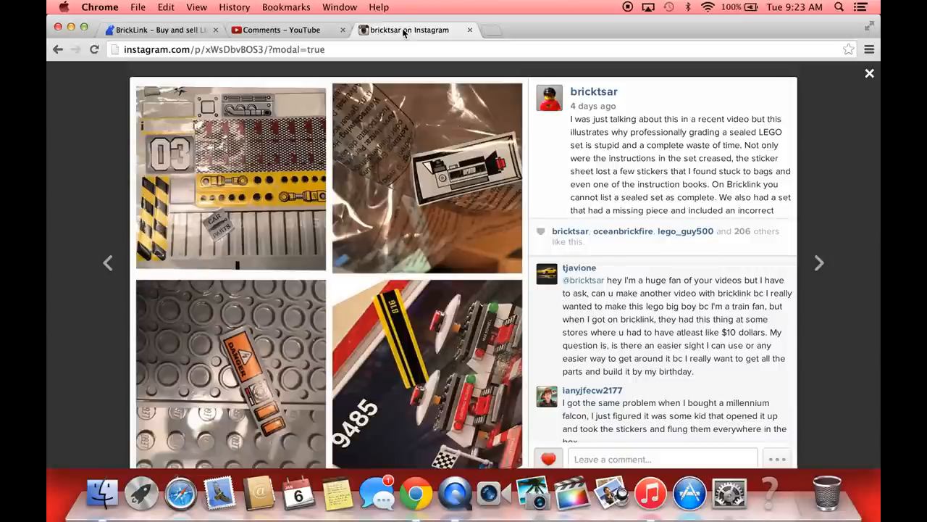
Show the YouTube comment thread where a viewer asks how to order all the pieces
left_click(279, 29)
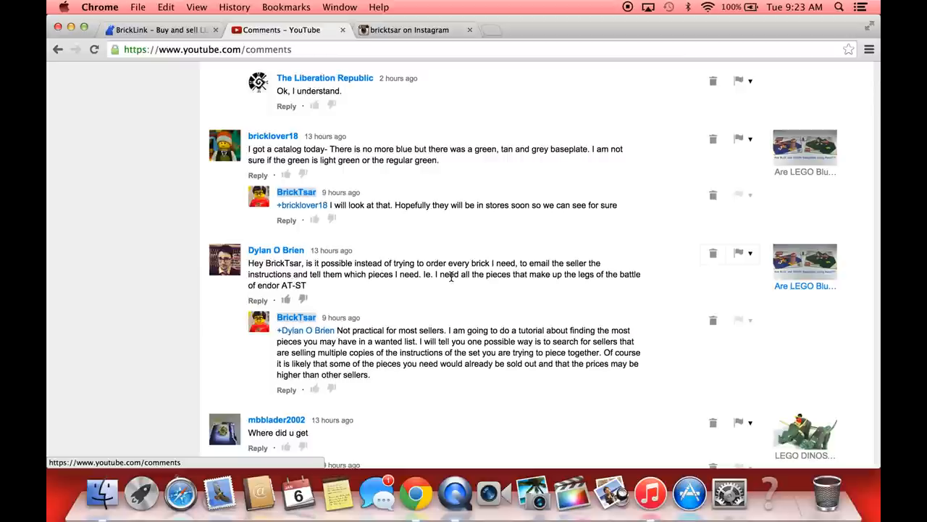
mouse_move(507, 274)
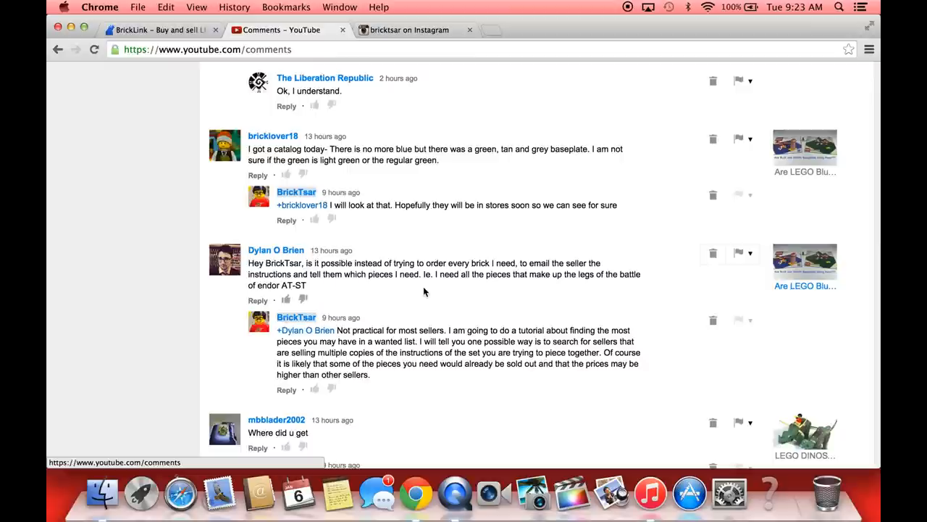
mouse_move(552, 284)
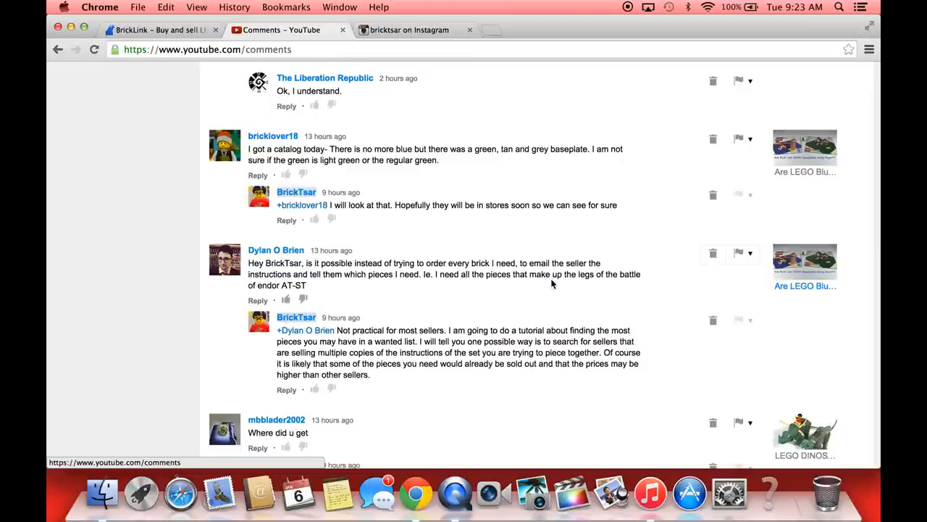
mouse_move(273, 311)
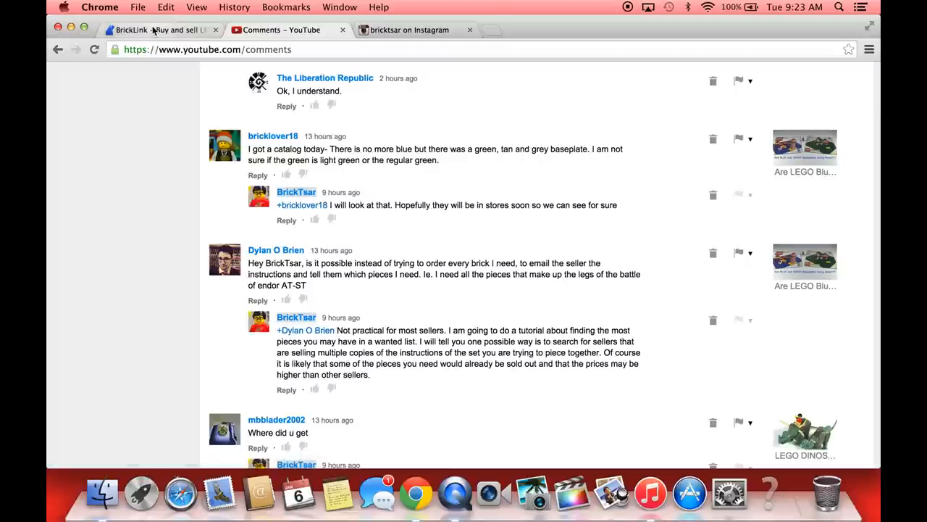
mouse_move(153, 29)
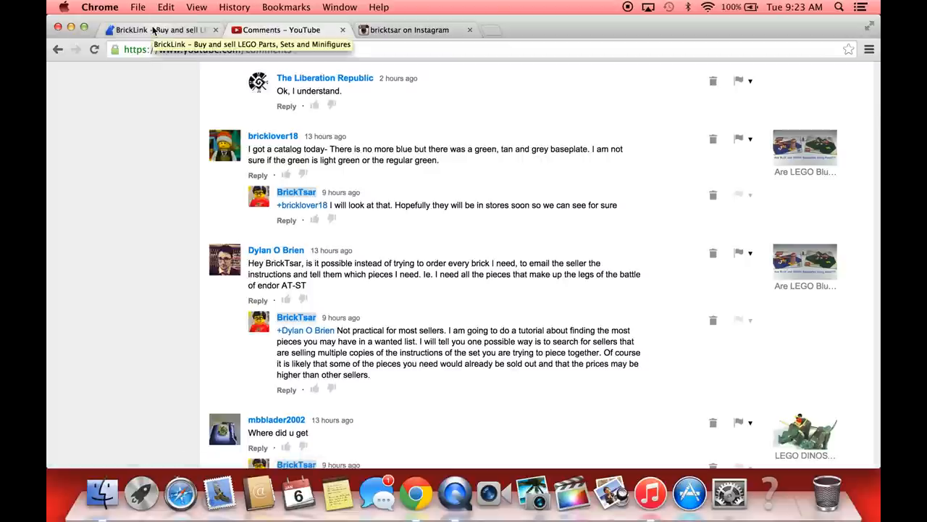
Search BrickLink Catalog Items for 10185 and list the Green Grocer results
left_click(156, 29)
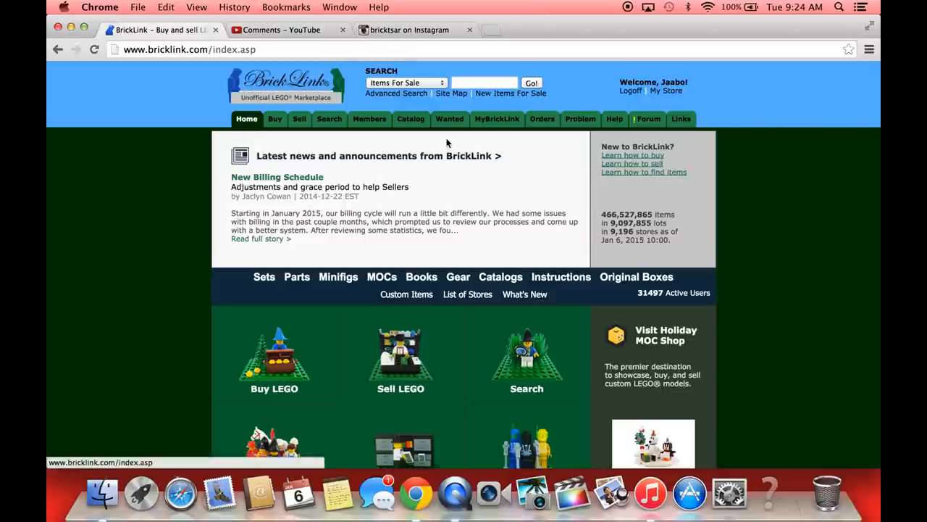
left_click(404, 82)
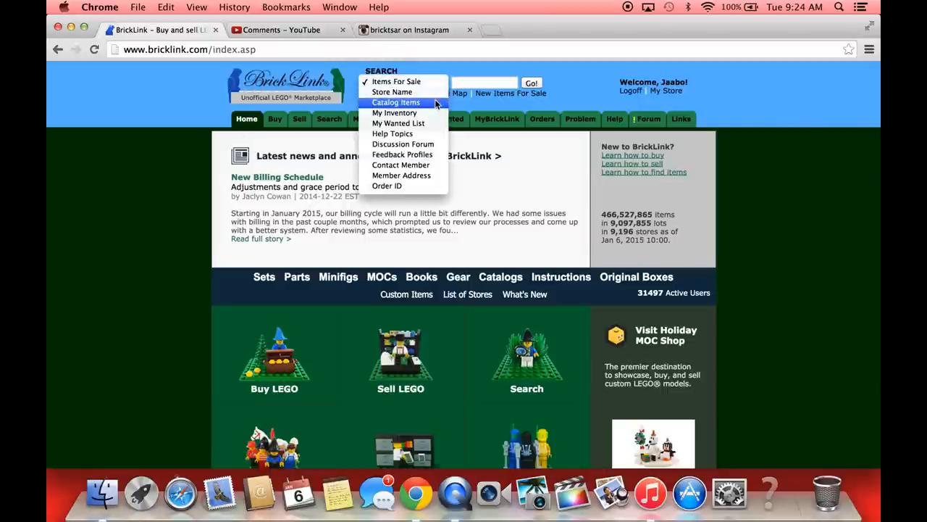
left_click(397, 102)
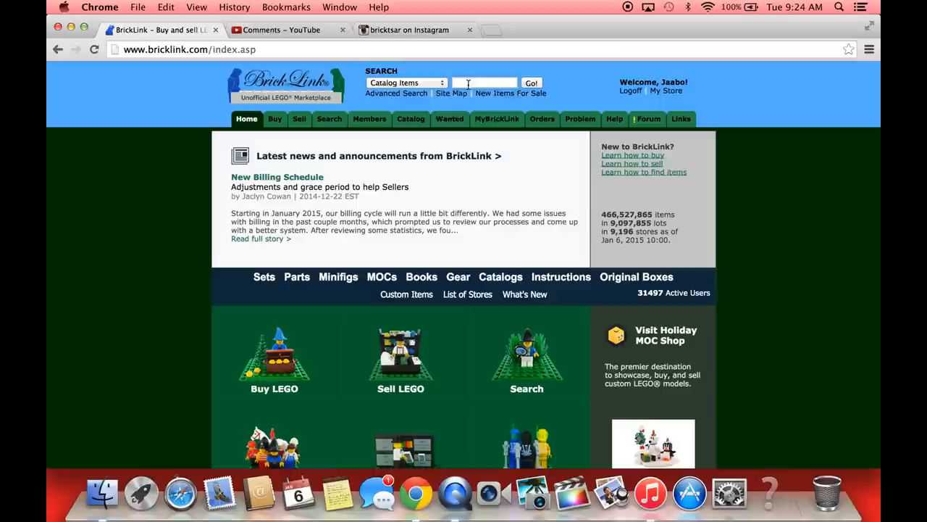
type("108")
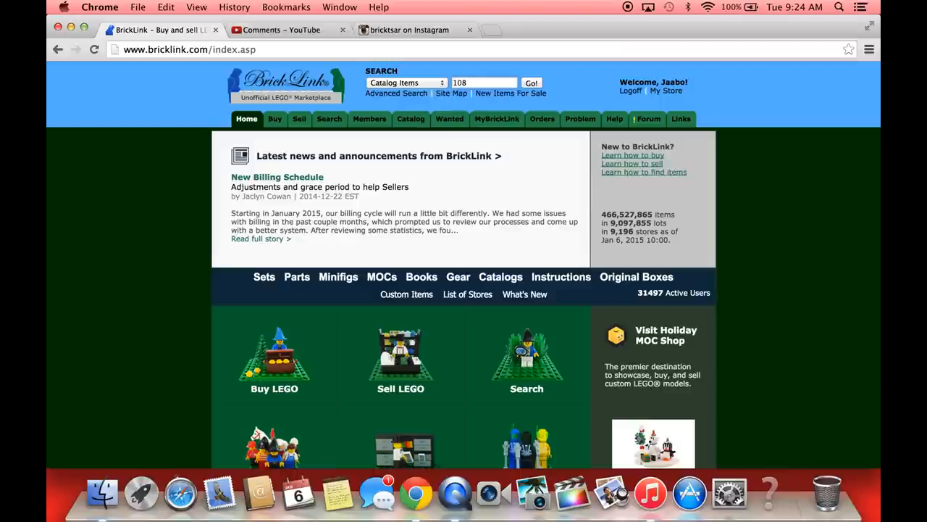
type("101")
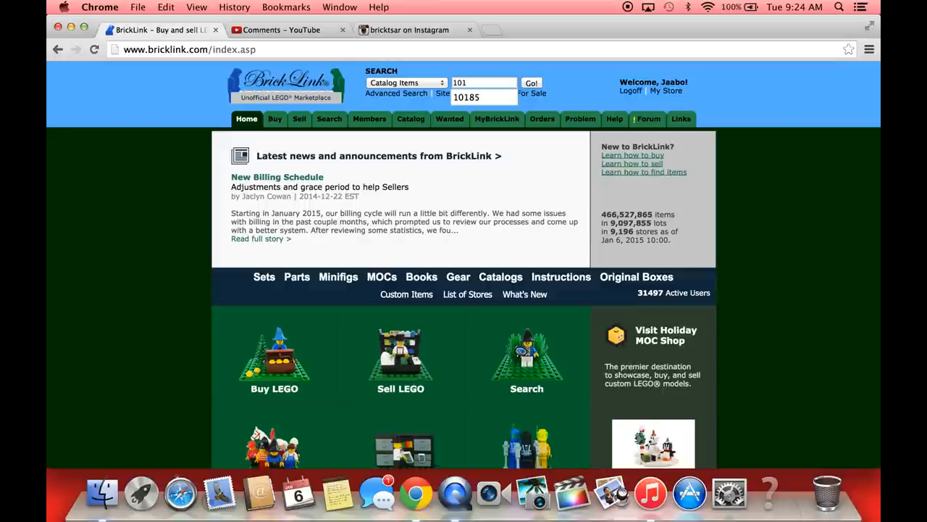
type("10185")
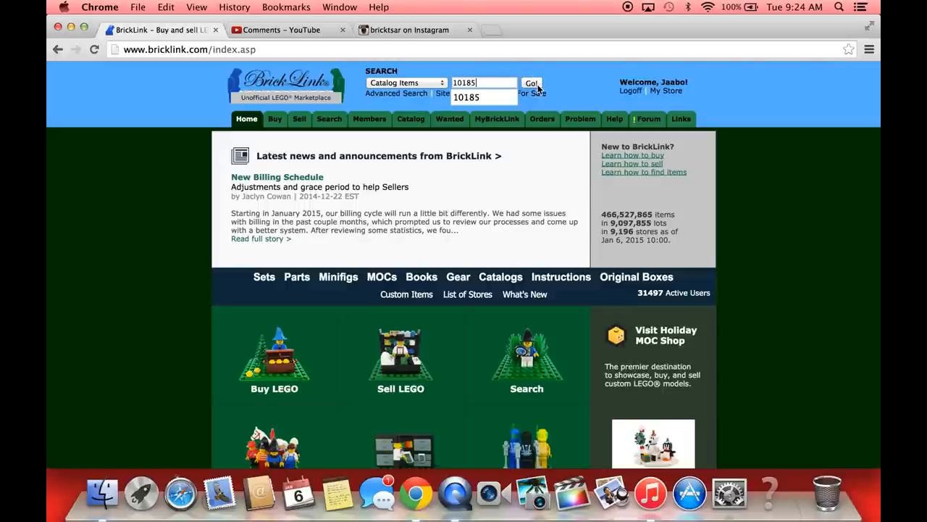
left_click(530, 82)
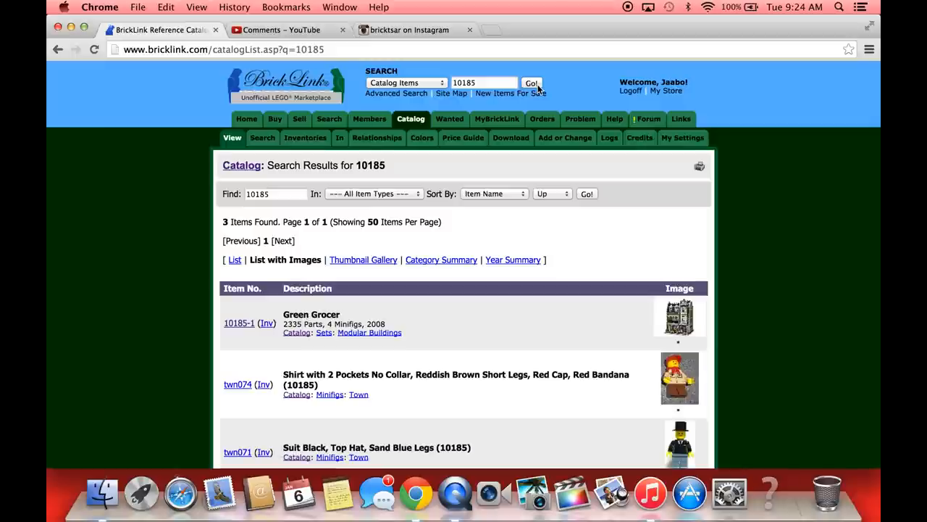
mouse_move(162, 282)
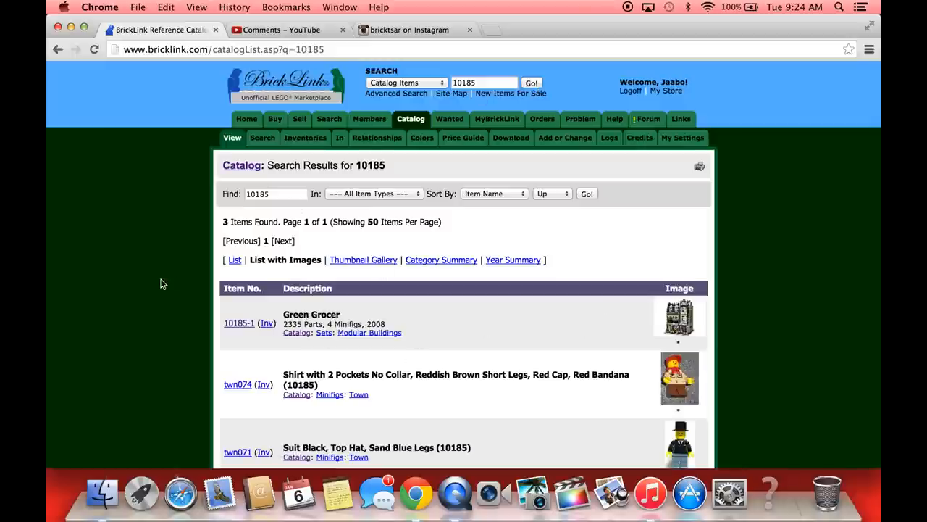
From the 10185-1 Green Grocer set page, go to its Instructions Entry
left_click(239, 322)
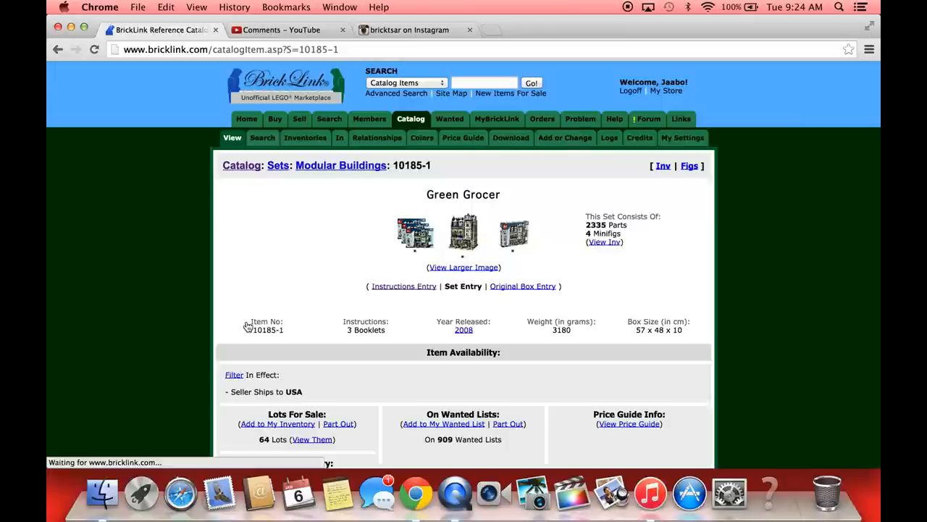
mouse_move(403, 285)
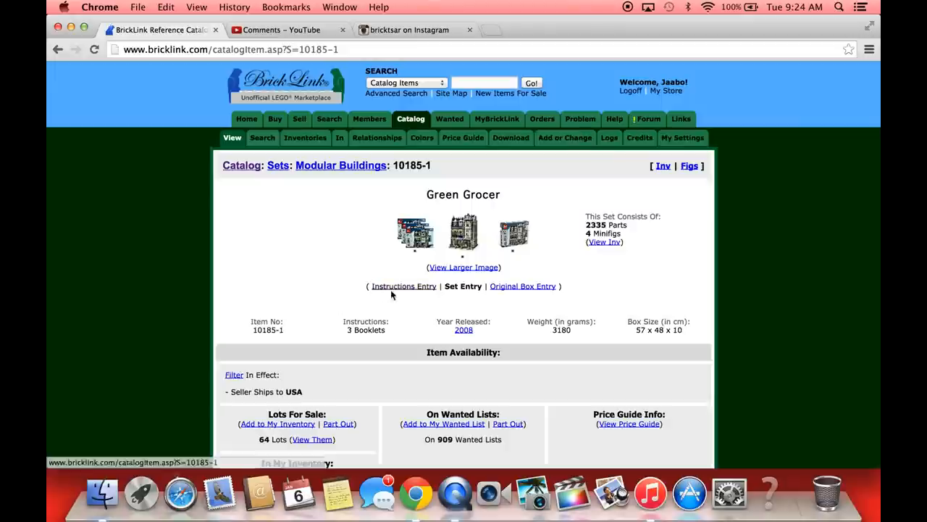
scroll("down", 3)
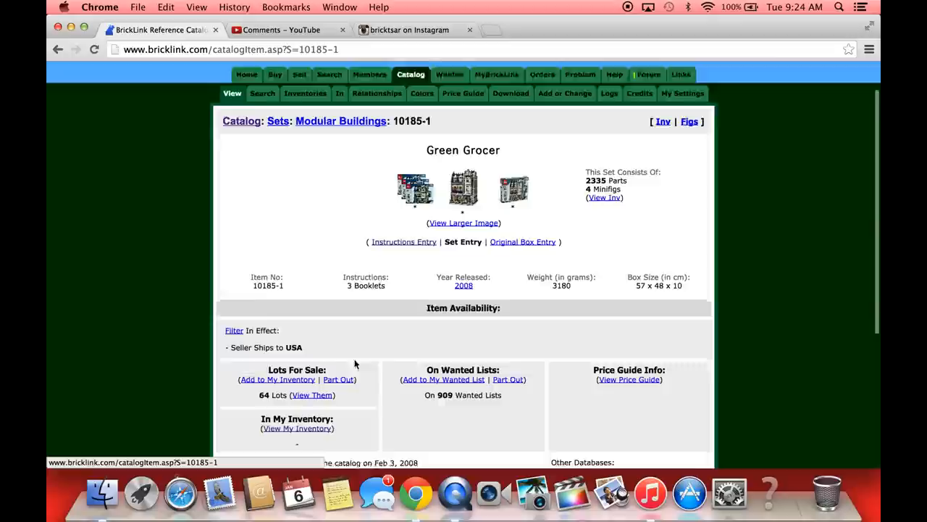
scroll("down", 3)
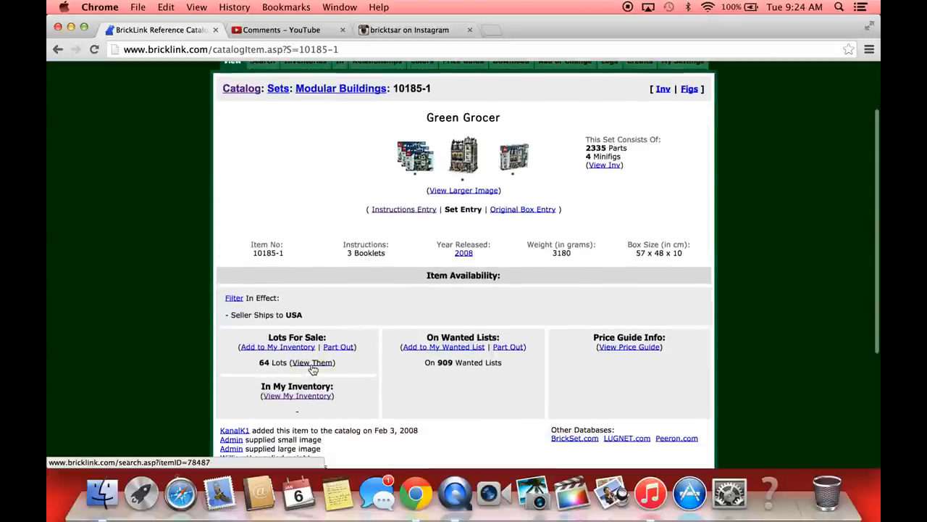
left_click(313, 362)
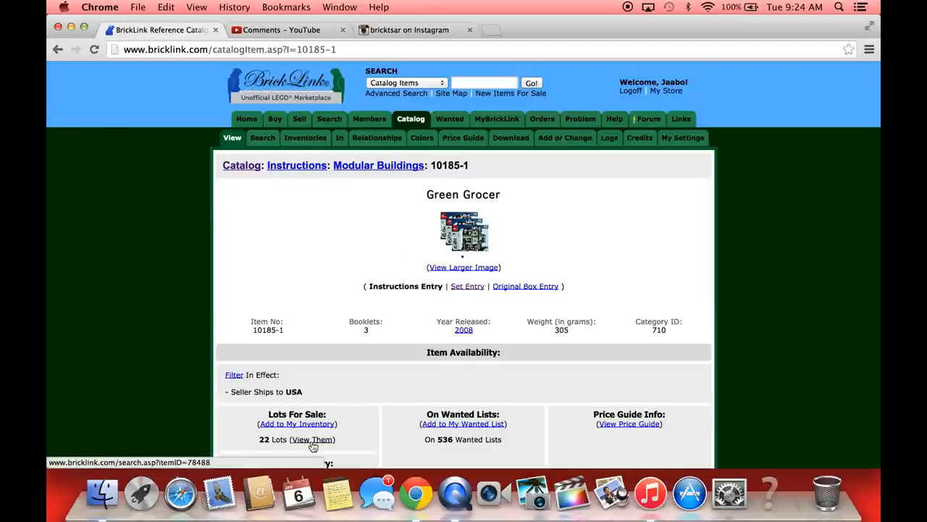
View the instruction lots for sale and go to PartWorx's US $50.00 new instructions listing
left_click(313, 439)
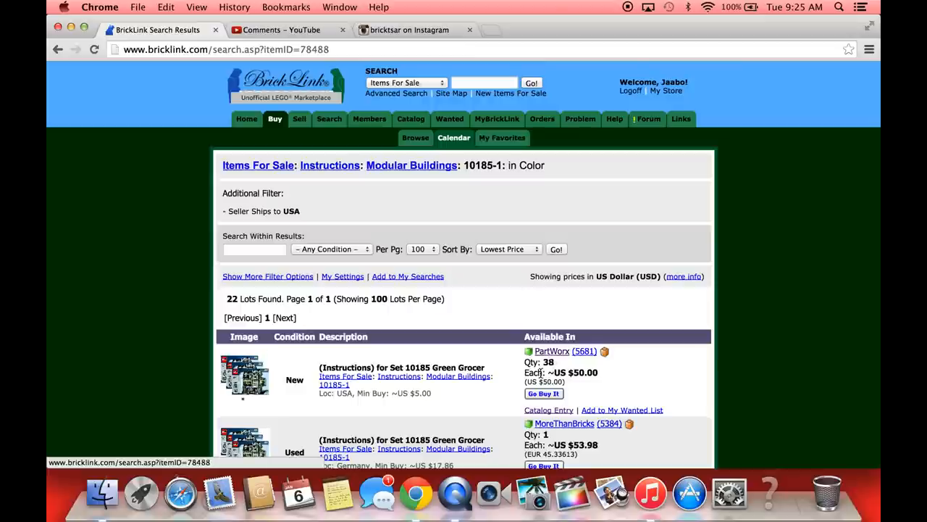
left_click(551, 351)
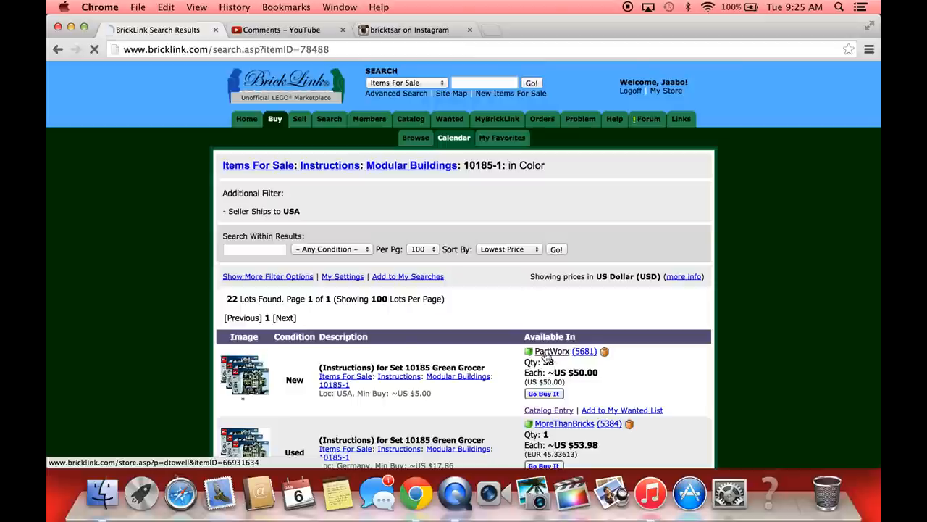
left_click(551, 351)
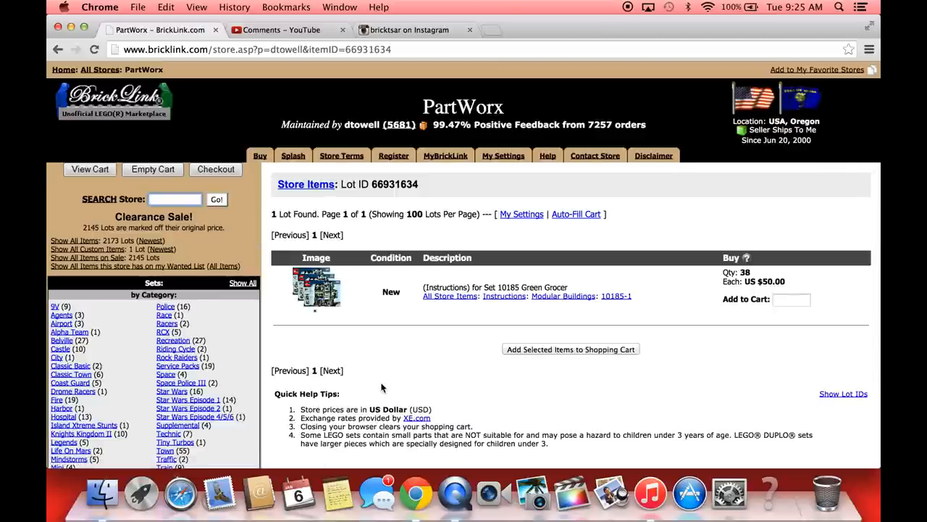
Scroll through PartWorx's 20 Sand Green lots, including the Sand Green Brick 1 x 8
scroll("down", 3)
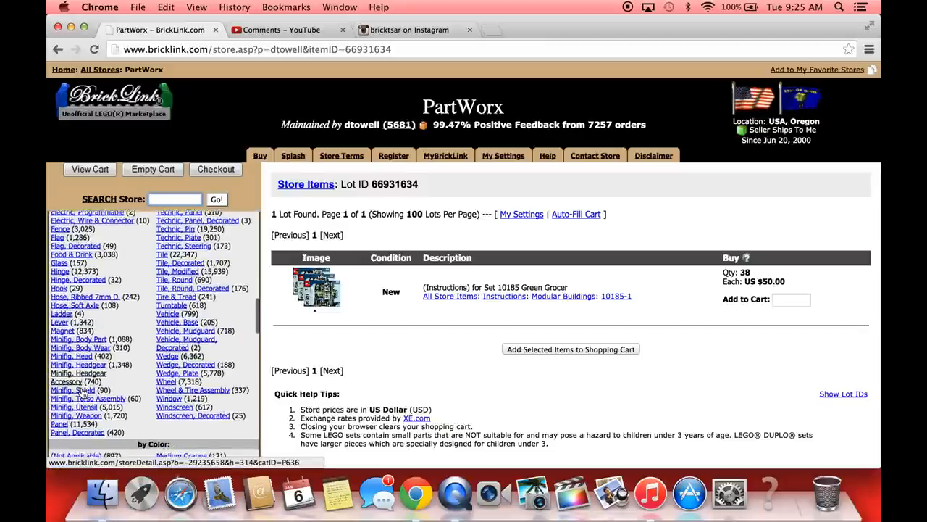
scroll("down", 3)
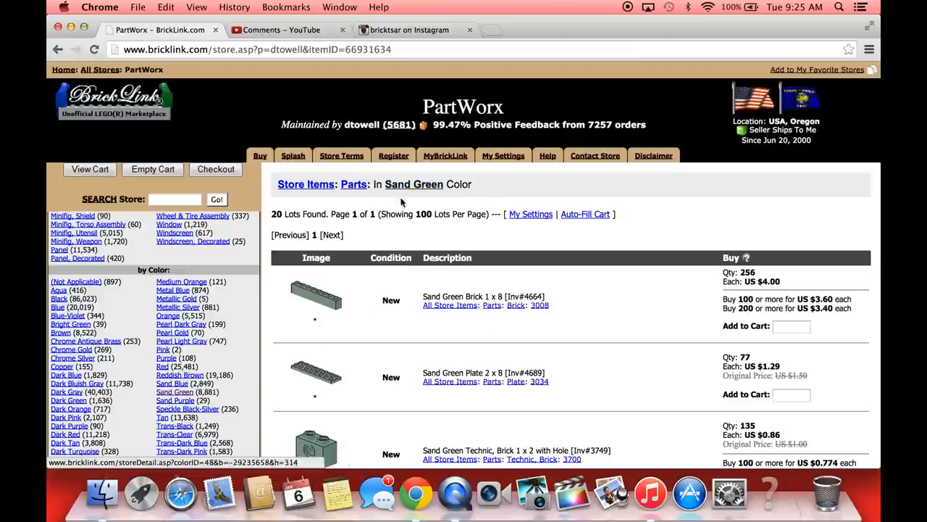
scroll("down", 3)
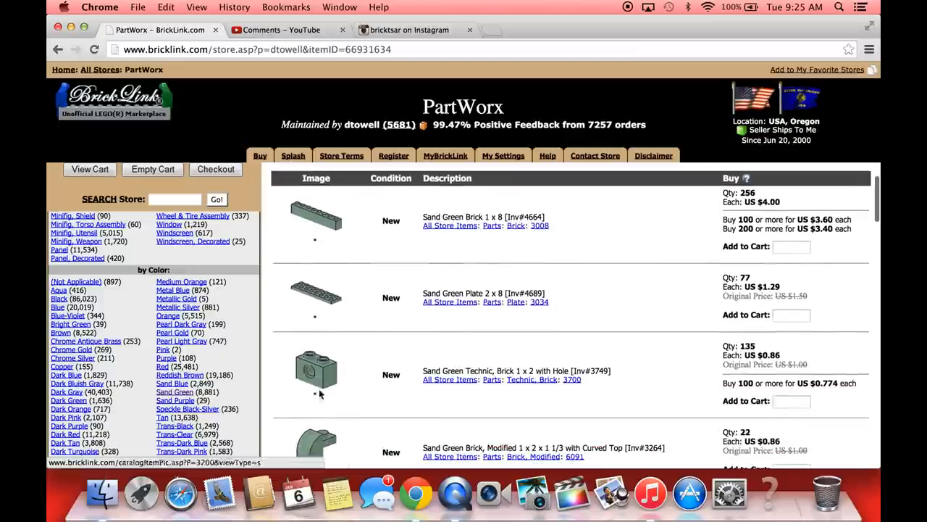
scroll("down", 3)
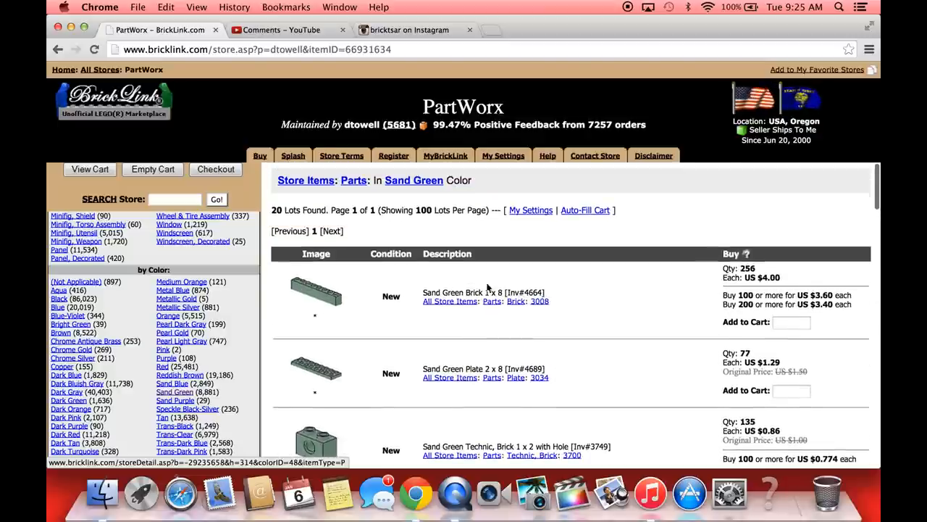
scroll("down", 3)
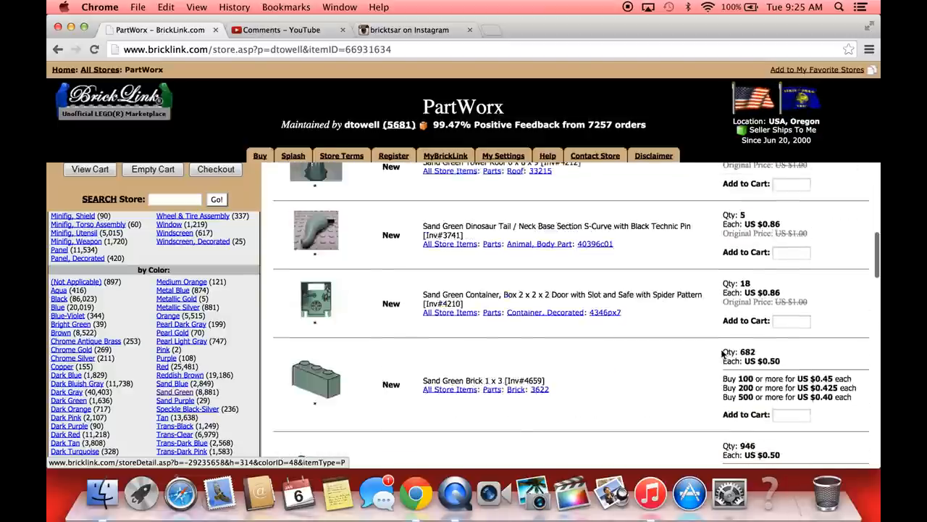
scroll("down", 3)
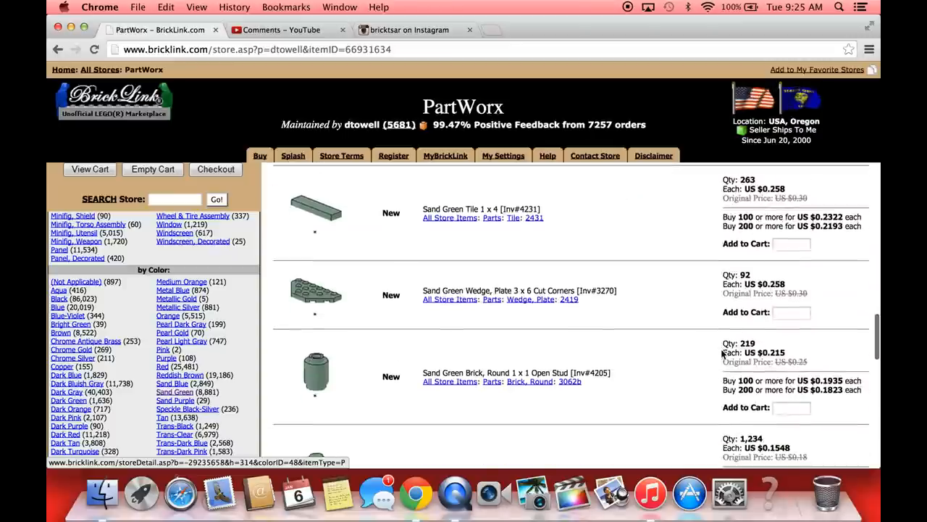
scroll("down", 3)
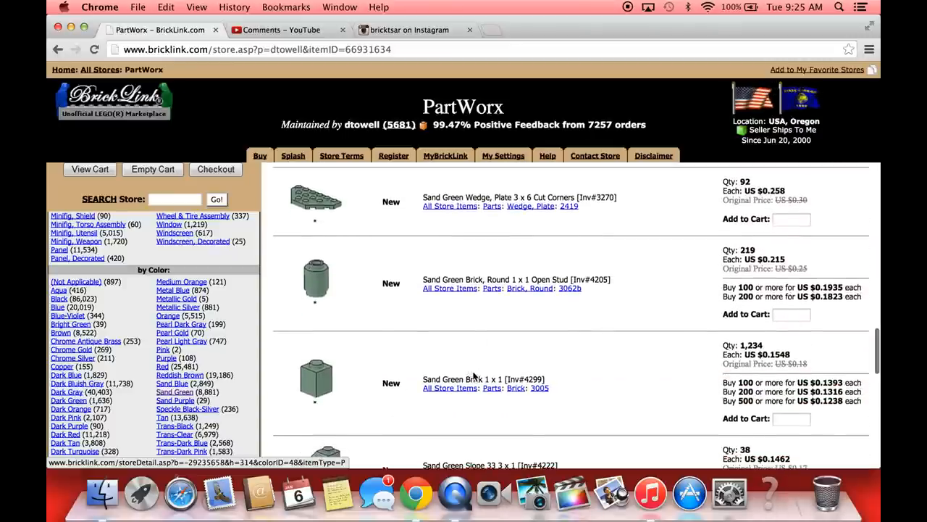
scroll("down", 3)
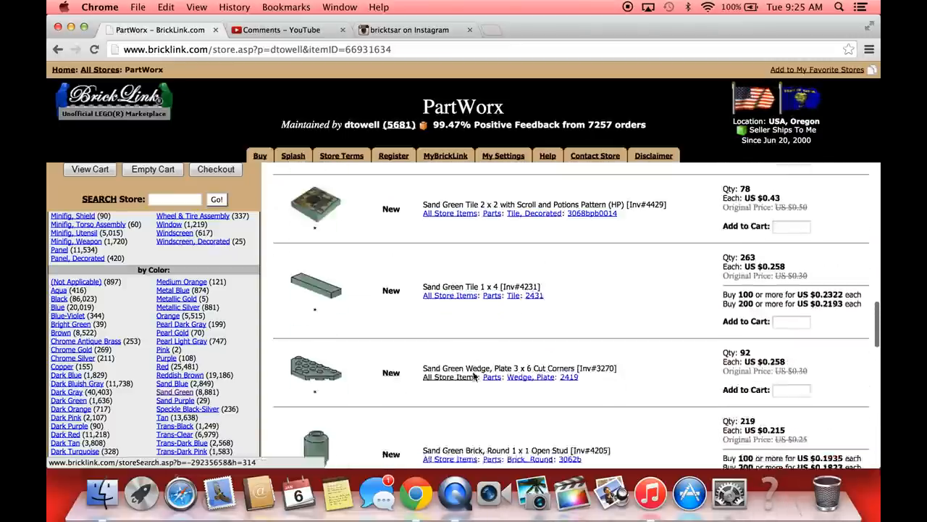
scroll("down", 3)
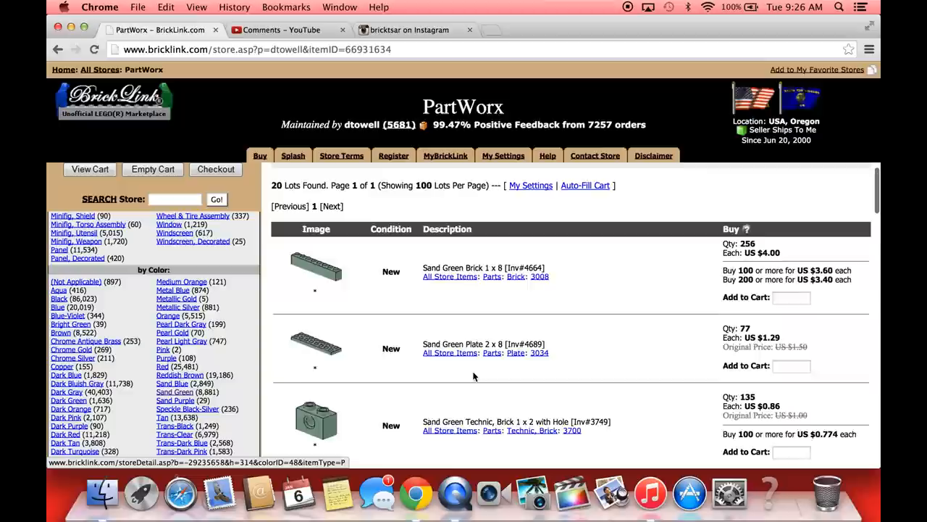
scroll("down", 3)
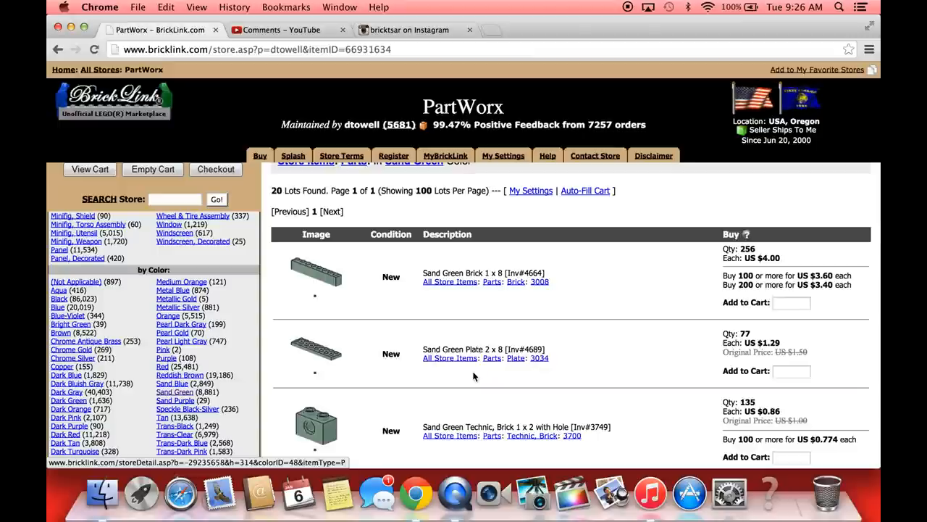
mouse_move(224, 98)
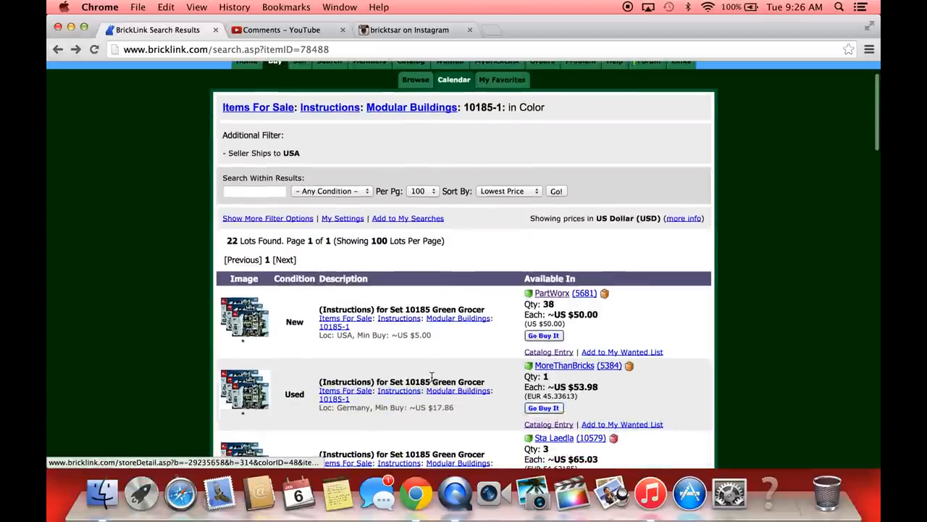
scroll("down", 3)
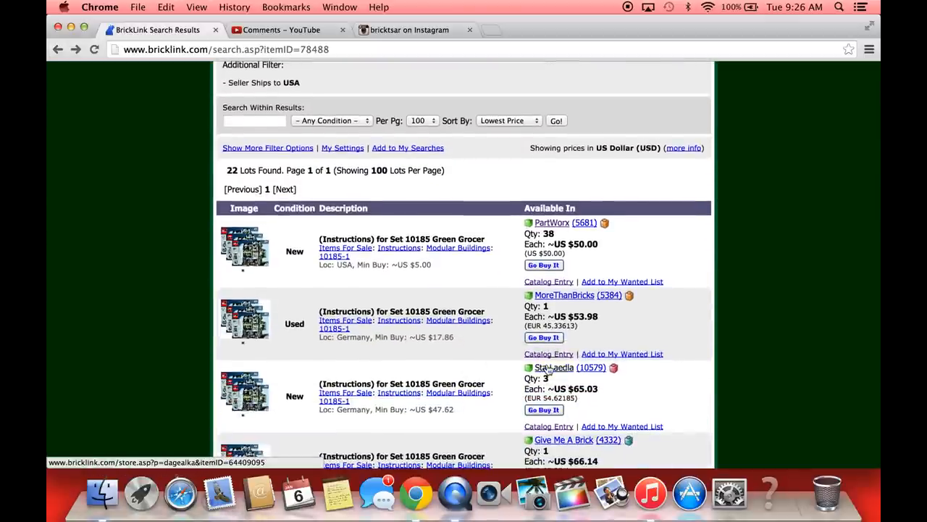
left_click(555, 368)
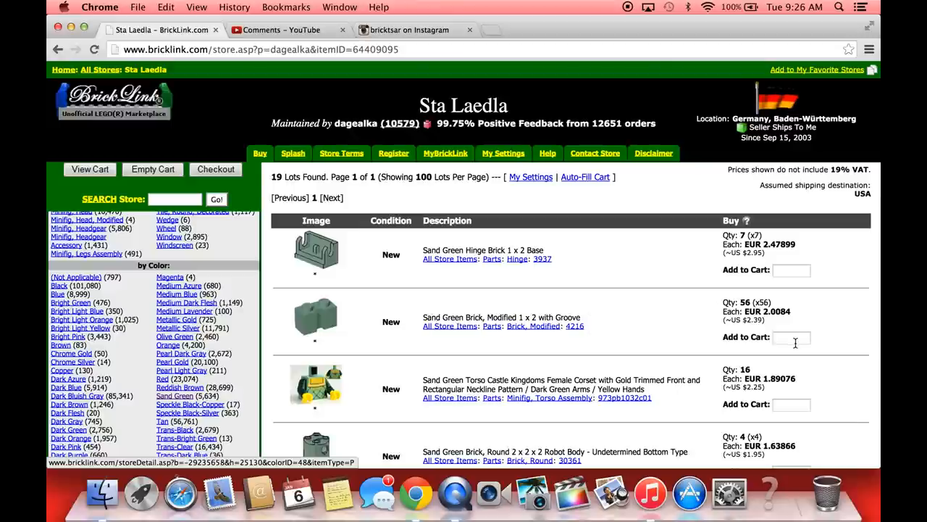
left_click(792, 336)
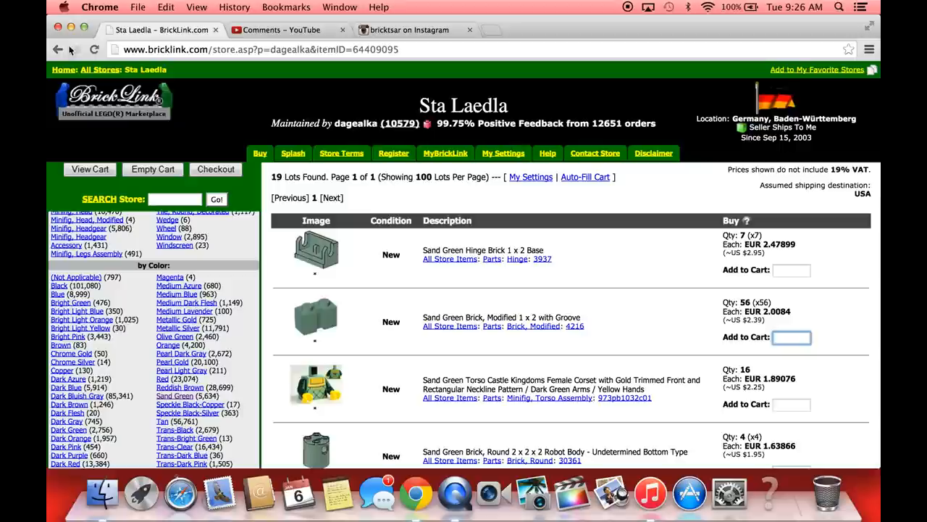
mouse_move(290, 354)
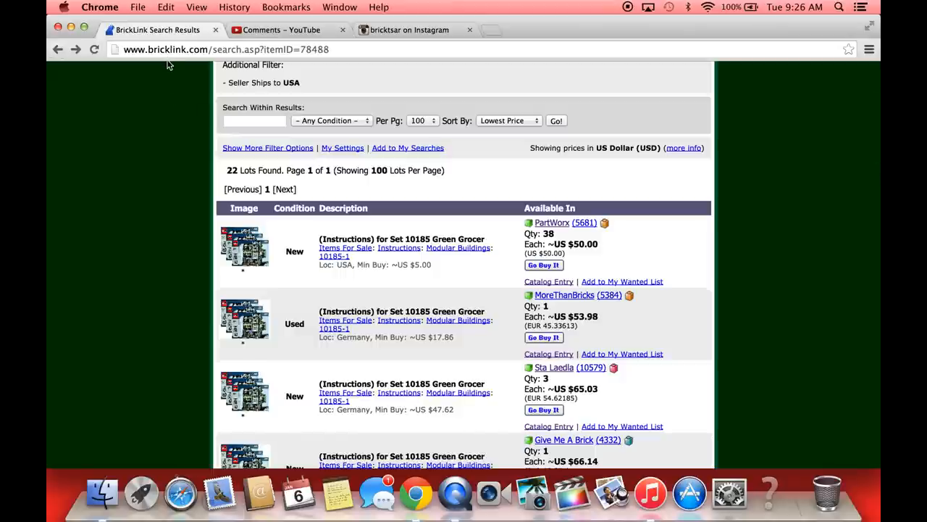
scroll("up", 3)
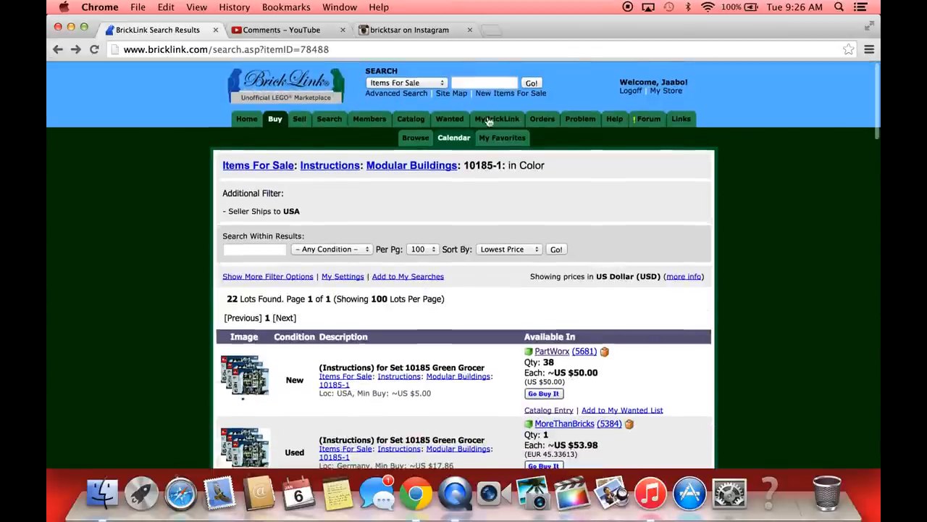
Go through MyBrickLink Wanted, pick Parts to add, then show My Wanted List by category
left_click(497, 119)
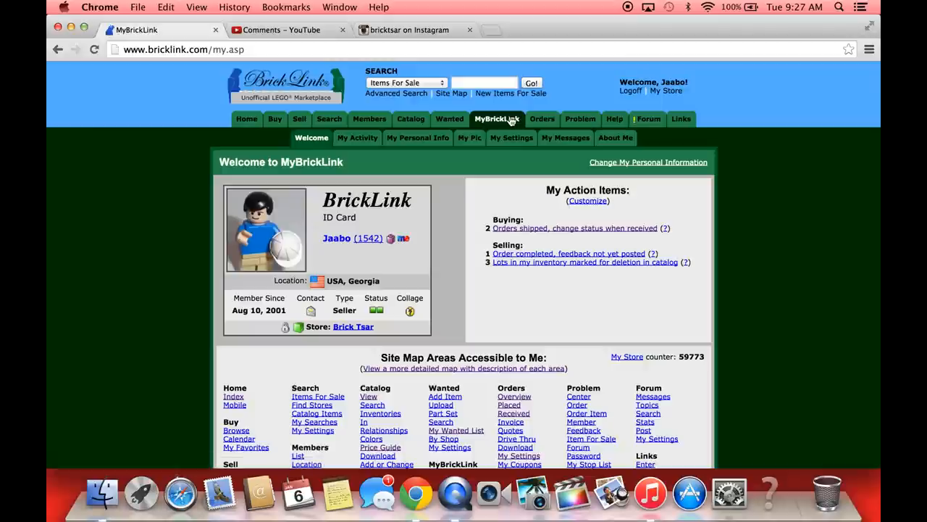
mouse_move(449, 119)
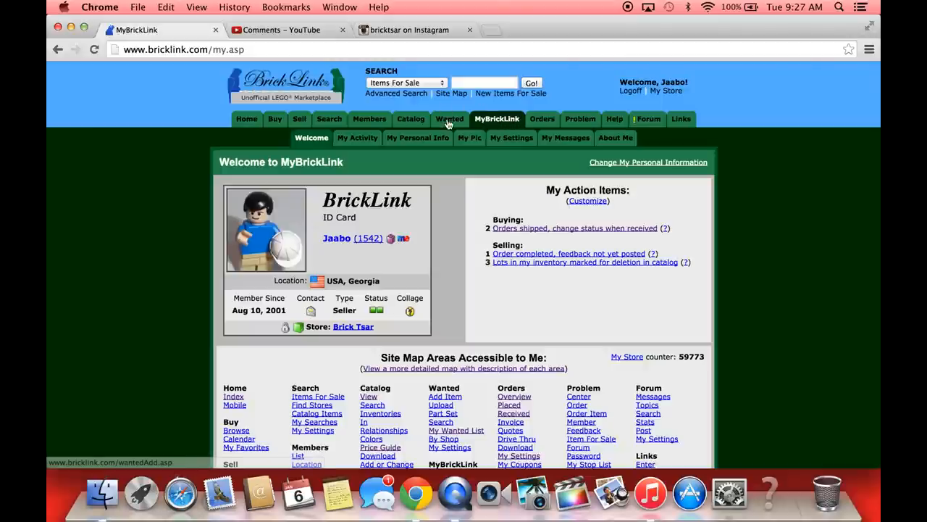
left_click(449, 119)
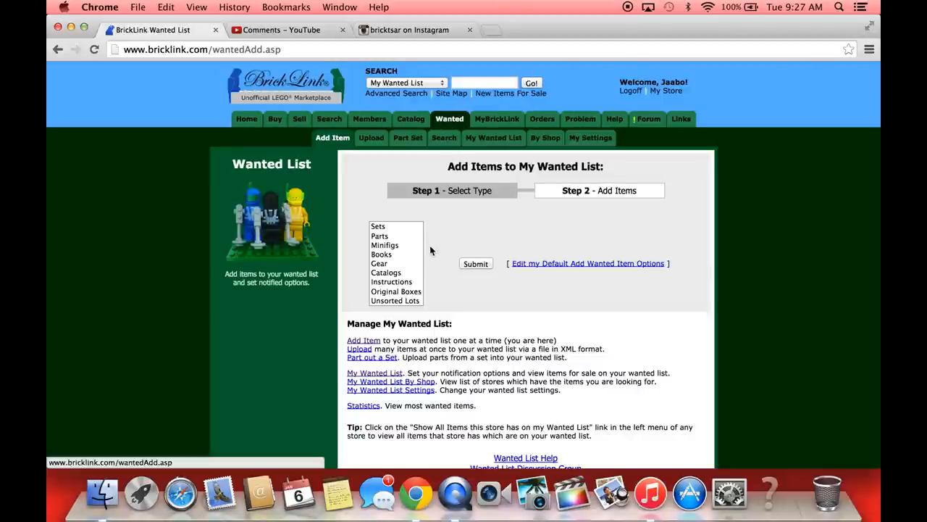
left_click(380, 235)
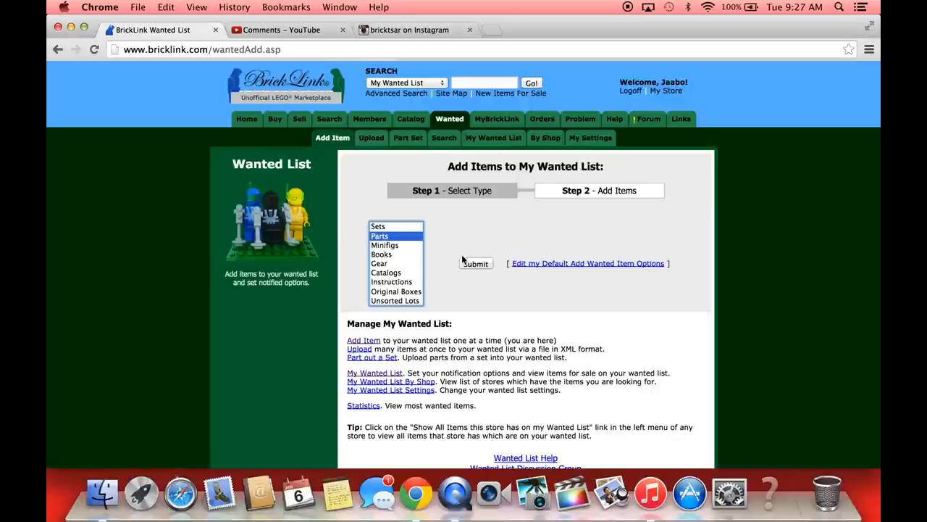
left_click(476, 263)
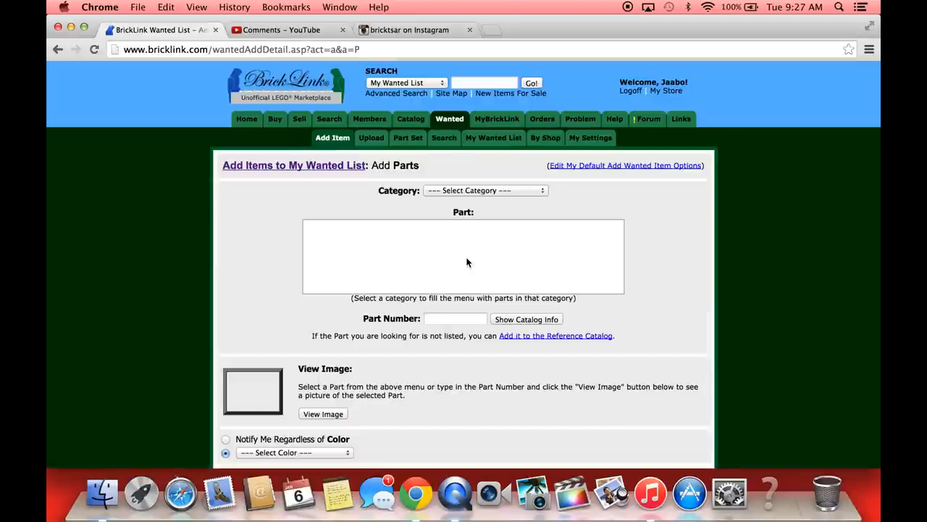
left_click(455, 319)
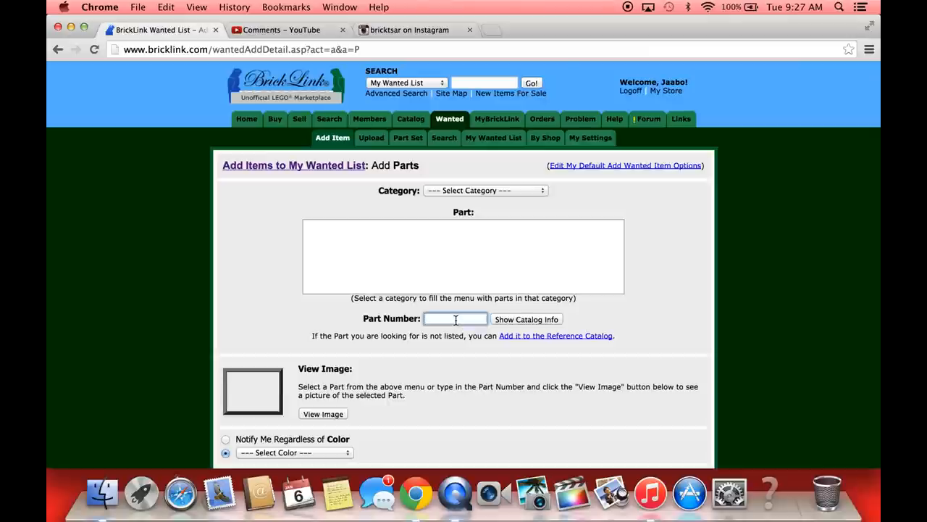
left_click(493, 137)
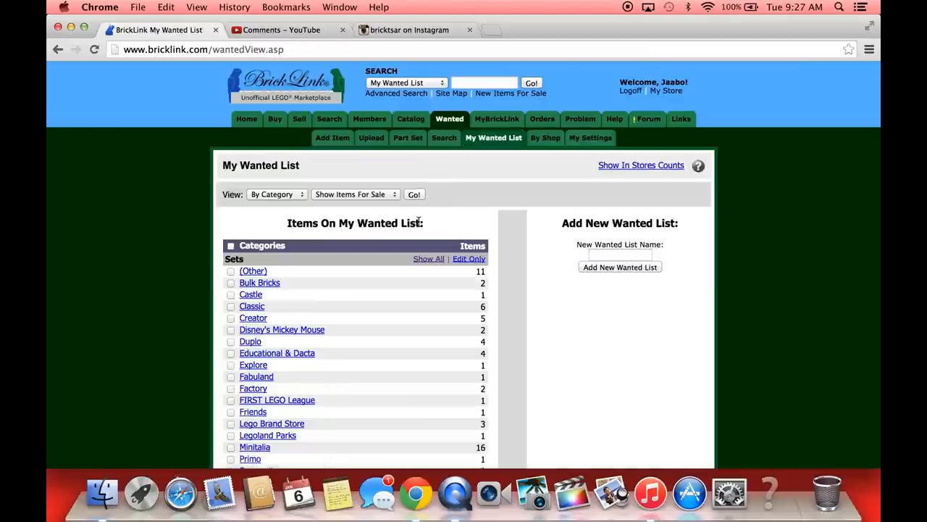
mouse_move(545, 137)
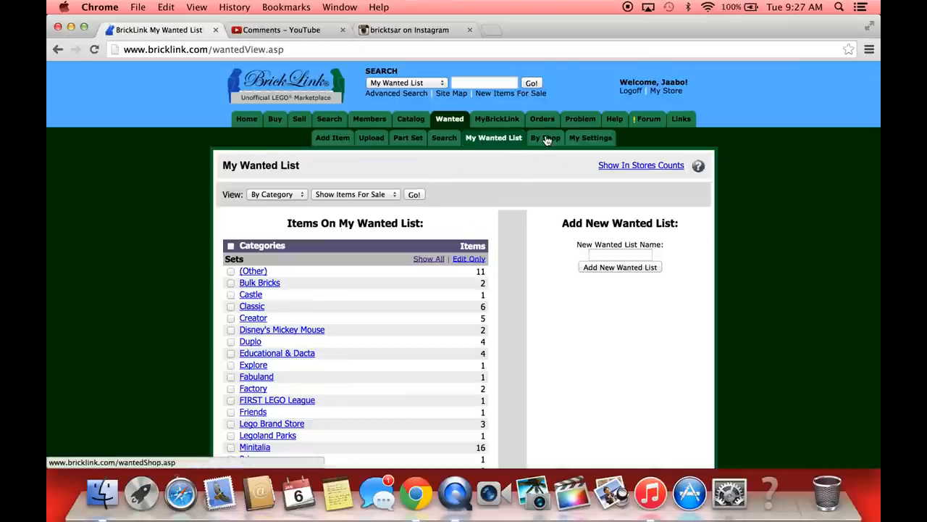
Switch to Wanted By Shop to rank 1,769 stores by wanted lots stocked
scroll("down", 3)
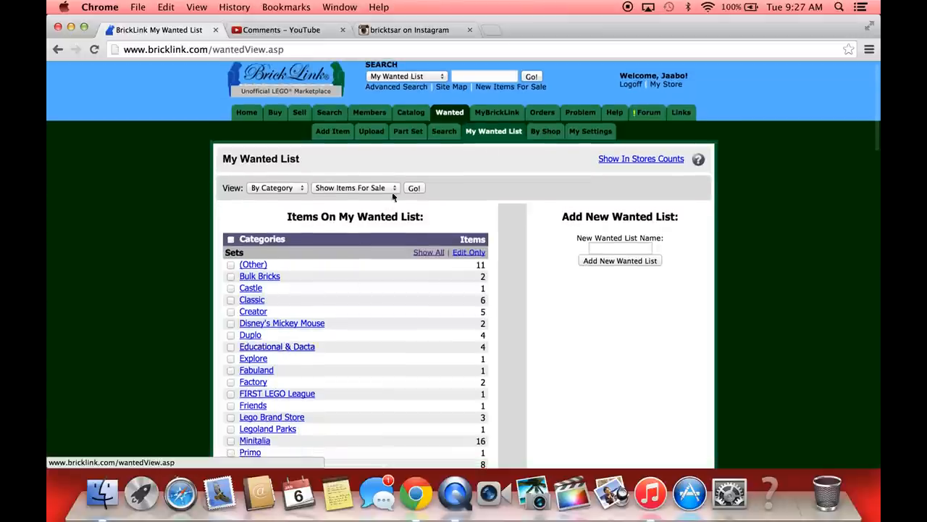
scroll("down", 3)
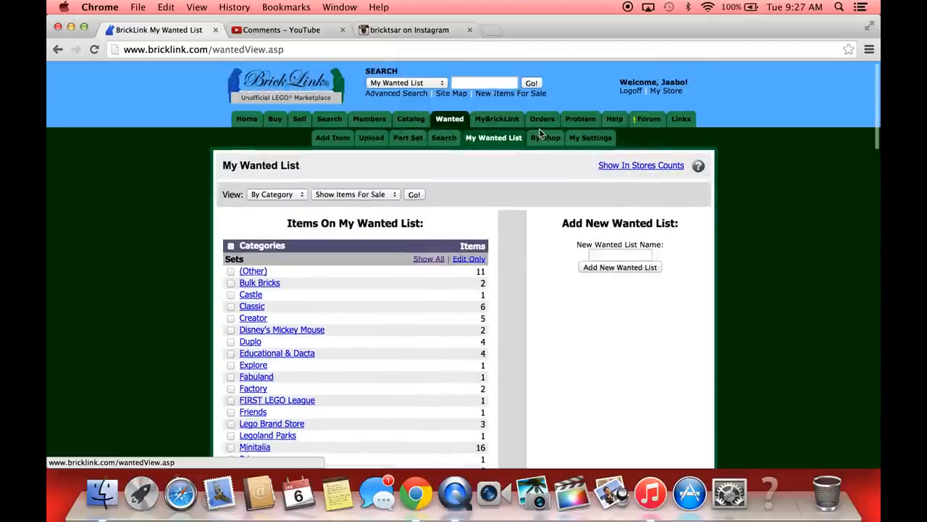
left_click(545, 137)
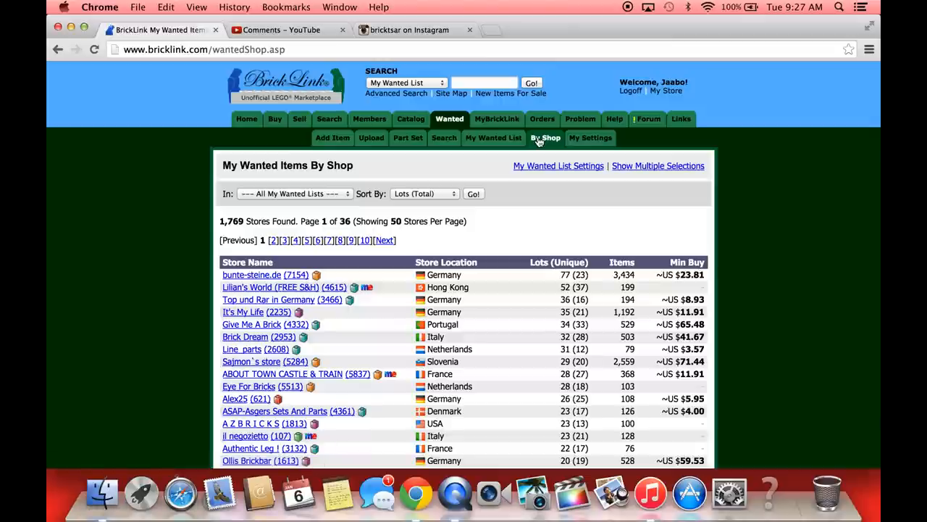
mouse_move(271, 287)
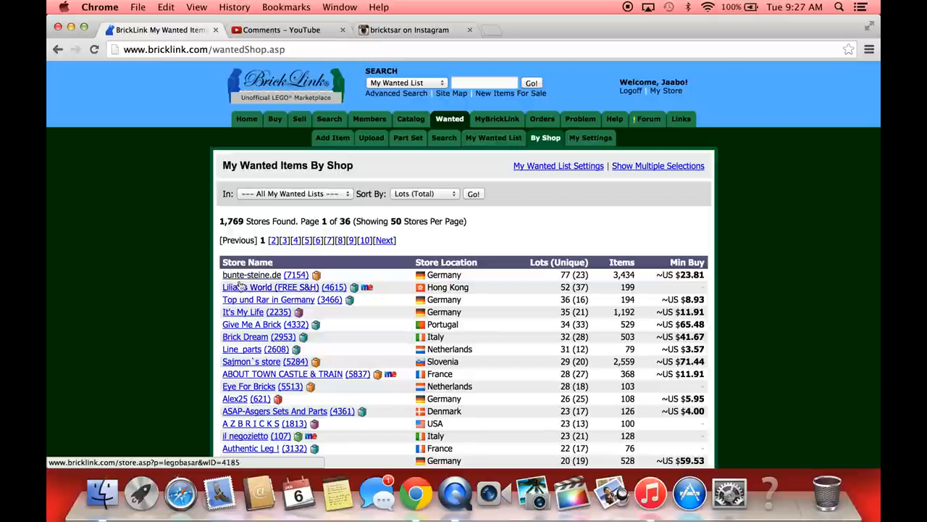
Browse Lilian's World's 52 lots matching my wanted list
left_click(272, 287)
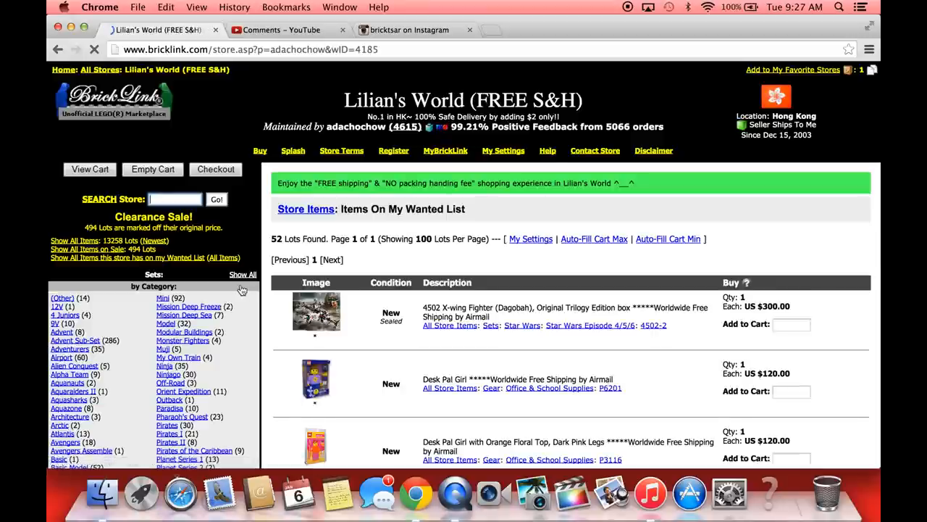
scroll("down", 3)
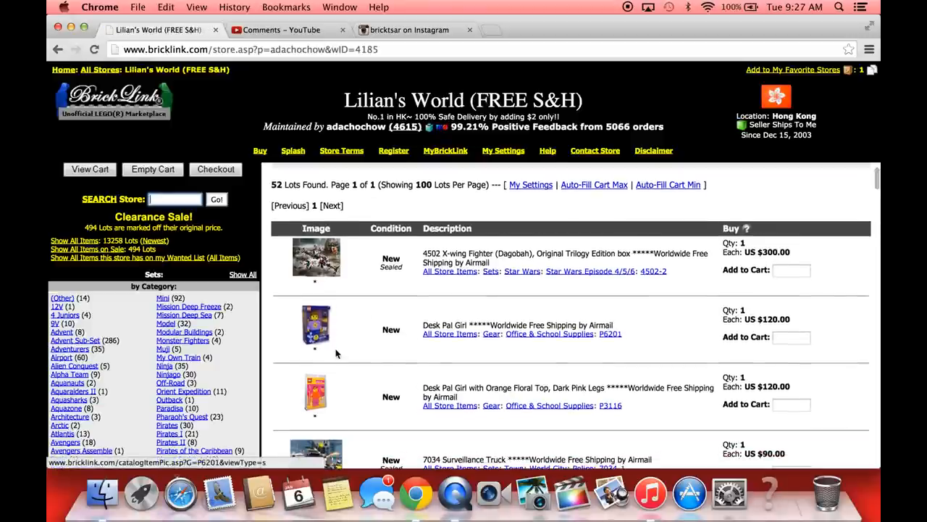
scroll("down", 3)
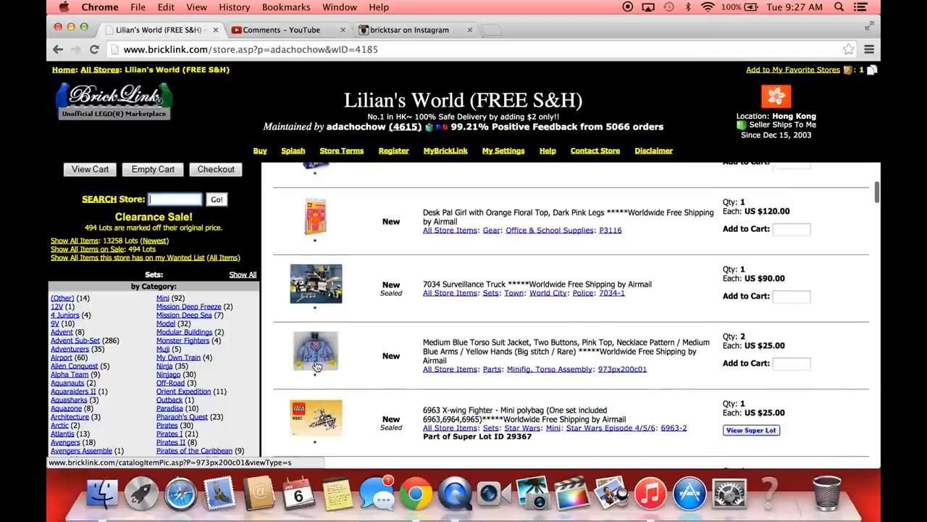
scroll("down", 3)
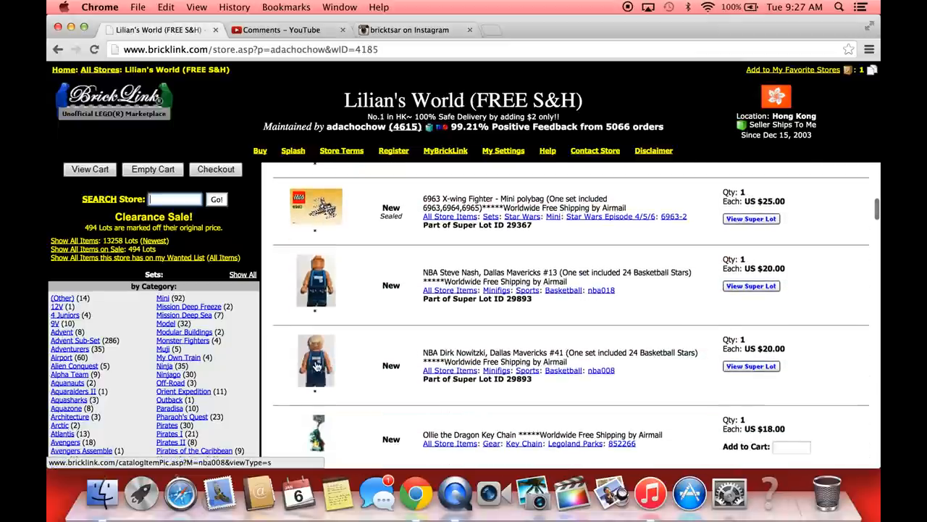
scroll("down", 3)
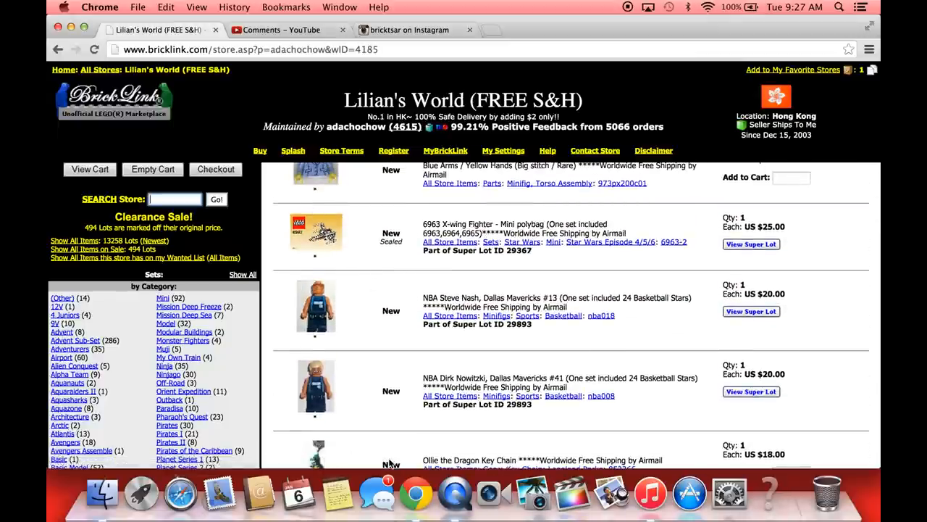
scroll("down", 3)
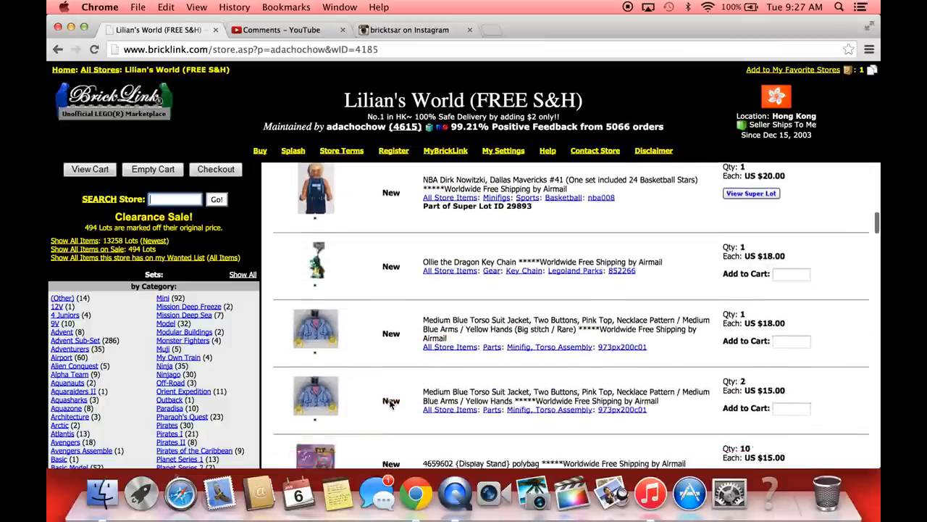
scroll("down", 3)
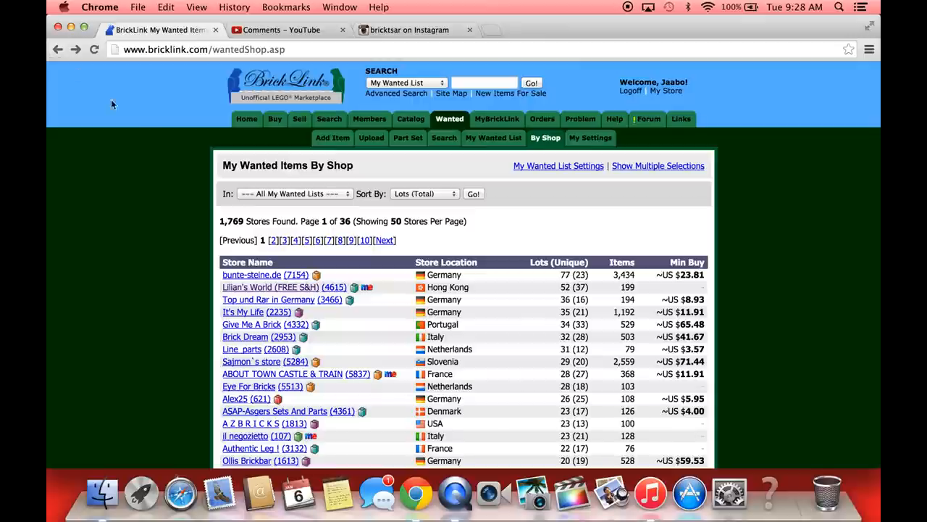
left_click(252, 276)
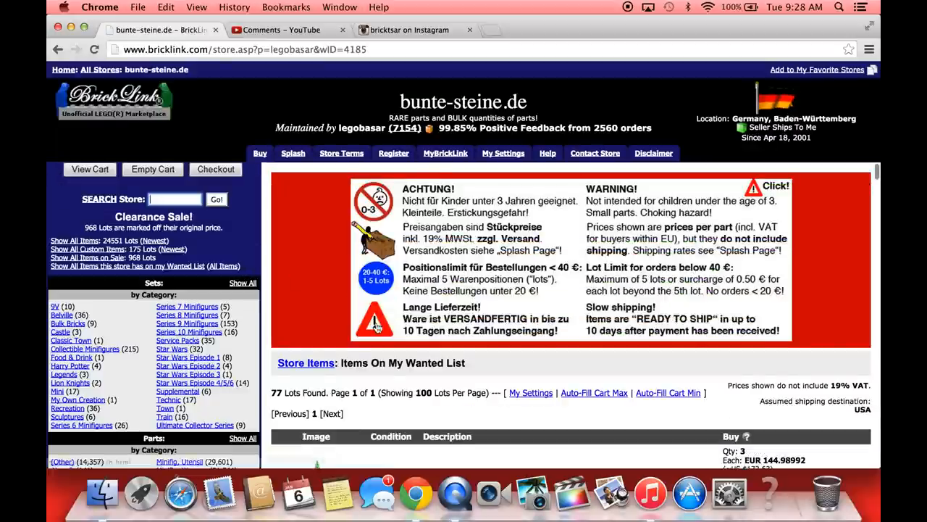
scroll("down", 3)
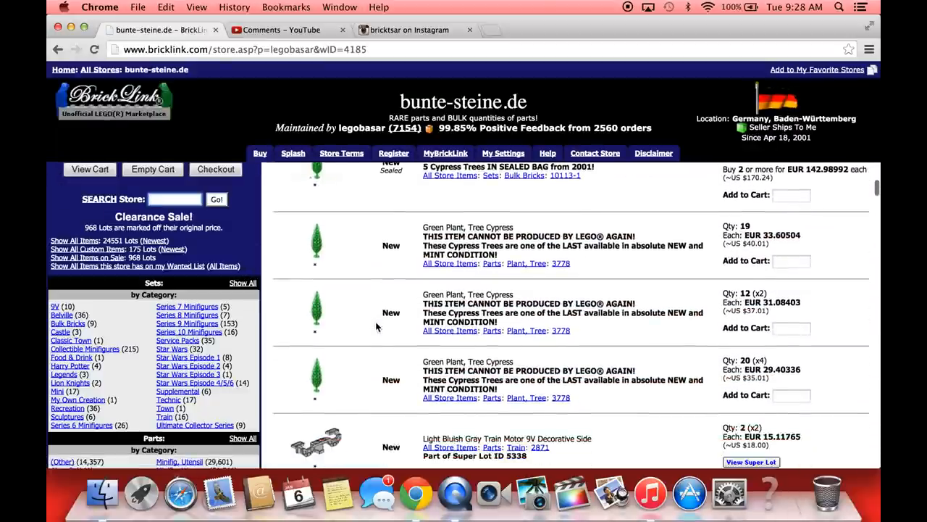
scroll("down", 3)
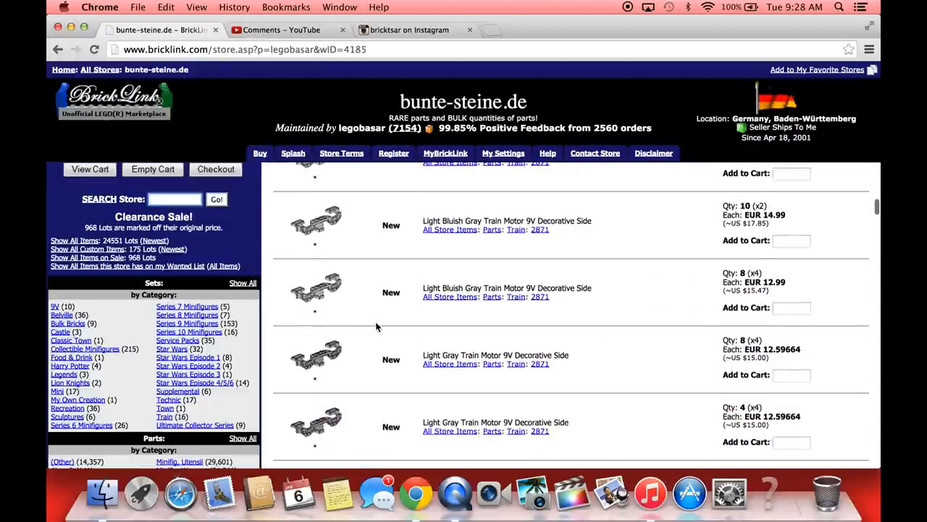
scroll("down", 3)
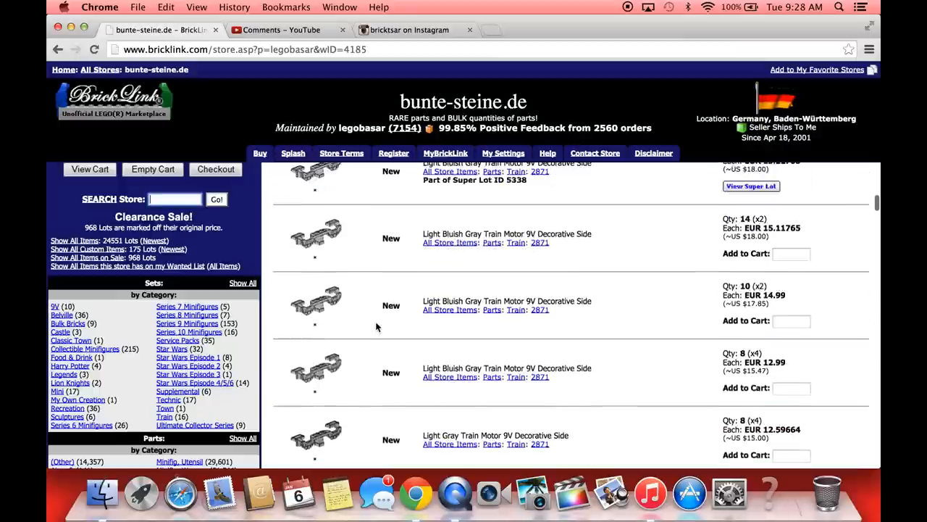
scroll("down", 3)
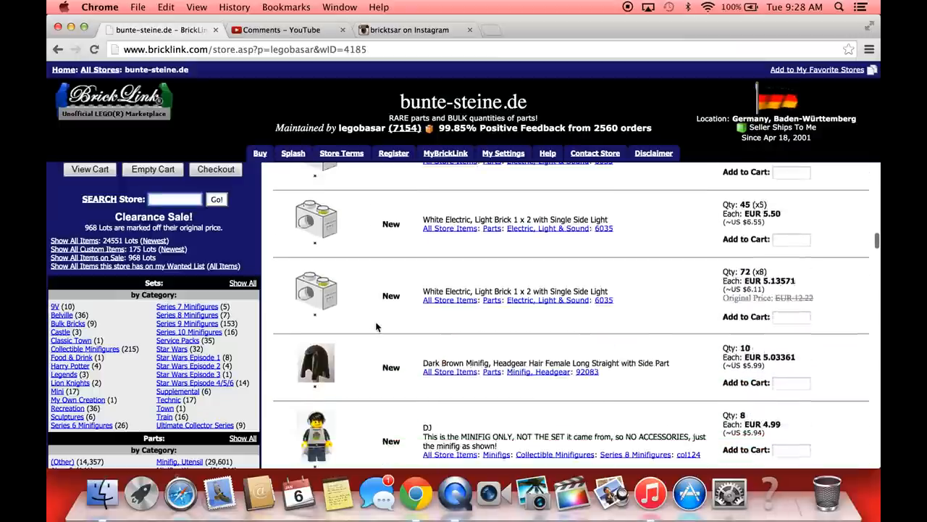
scroll("down", 3)
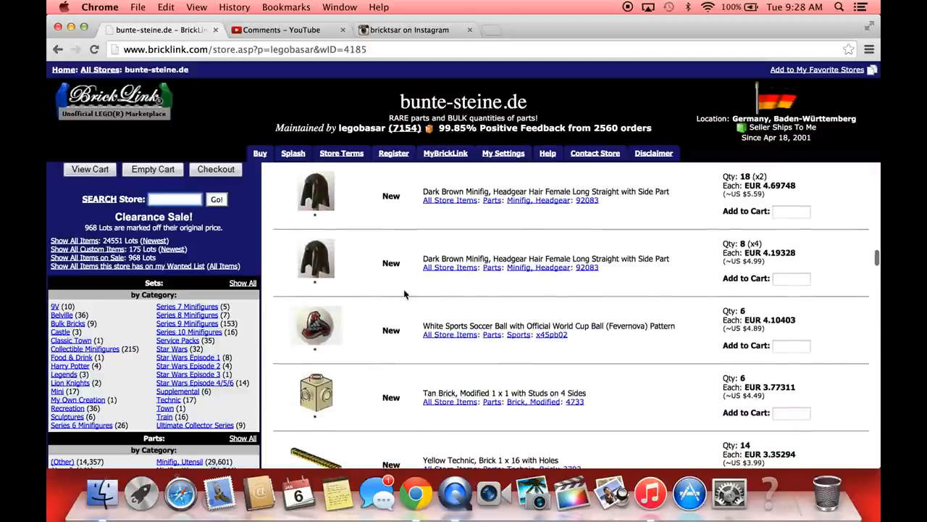
scroll("down", 3)
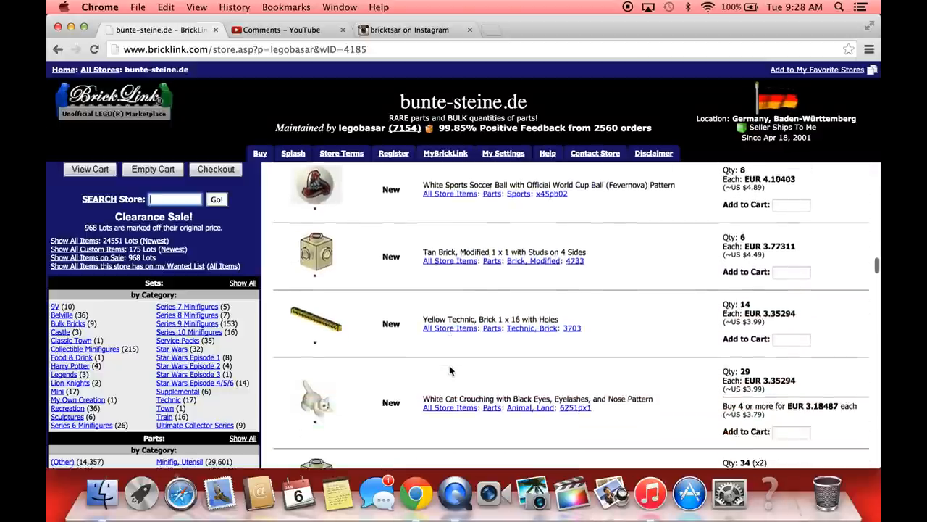
scroll("down", 3)
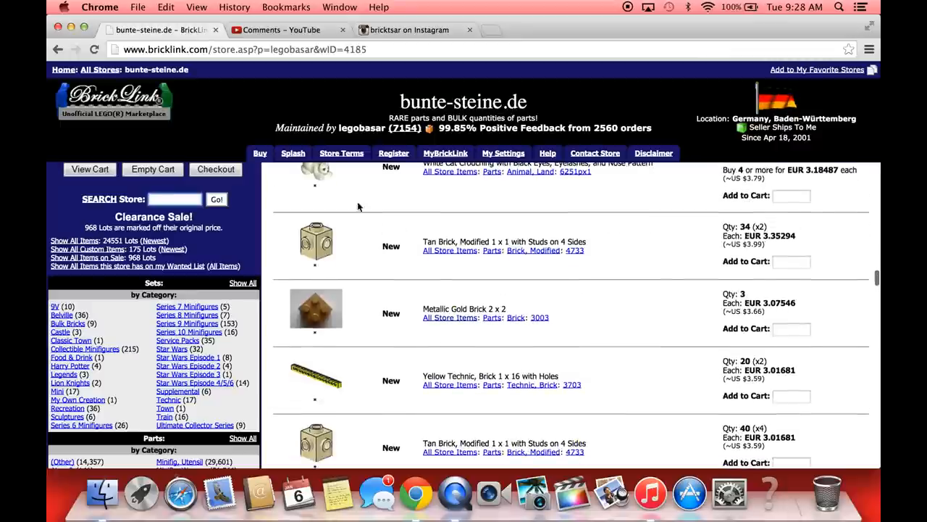
mouse_move(390, 311)
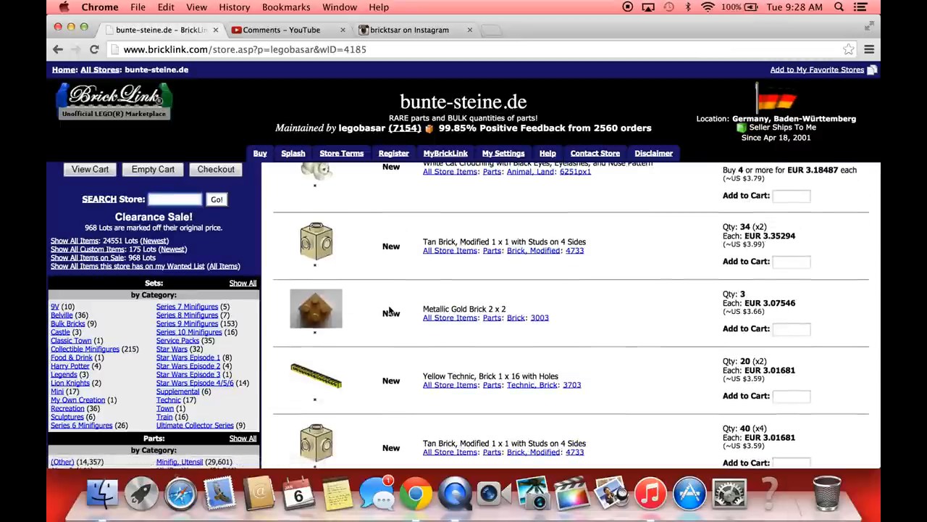
scroll("down", 3)
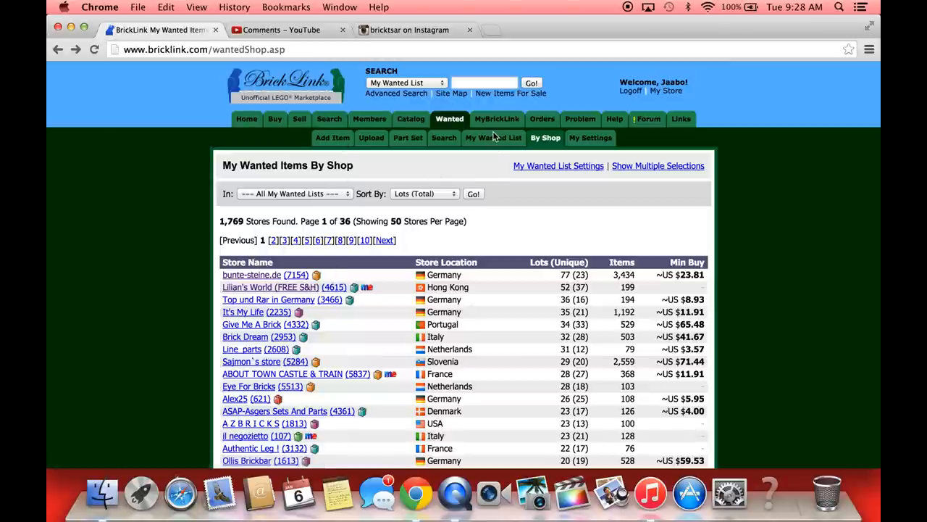
Return to My Wanted List and scroll down to the Fabuland parts category
left_click(493, 138)
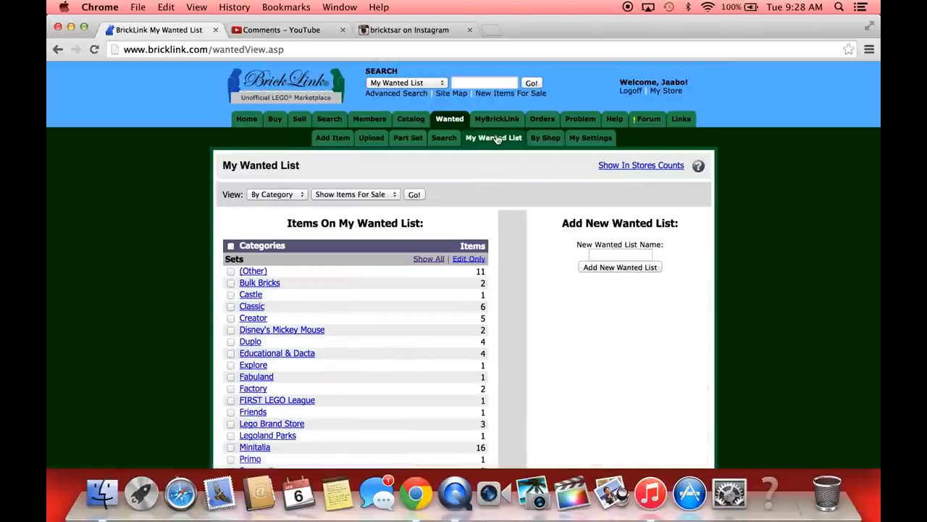
scroll("down", 3)
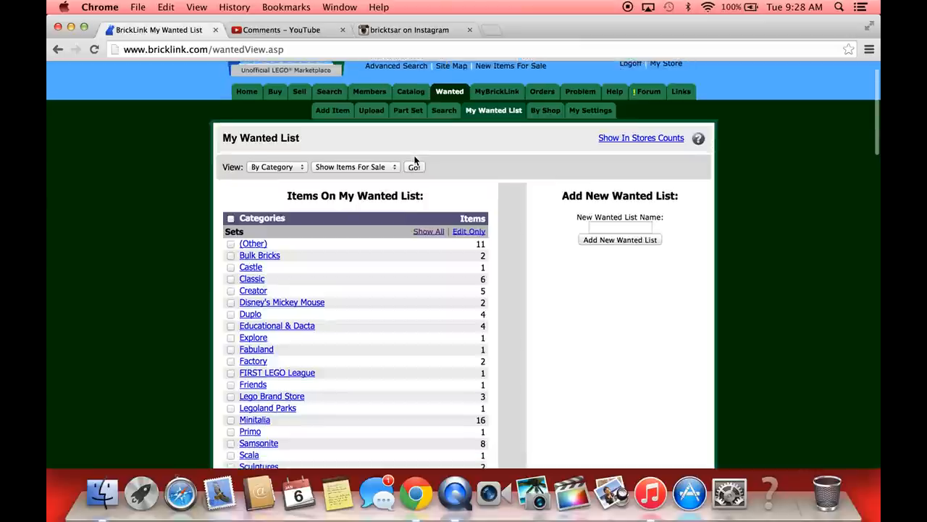
scroll("down", 3)
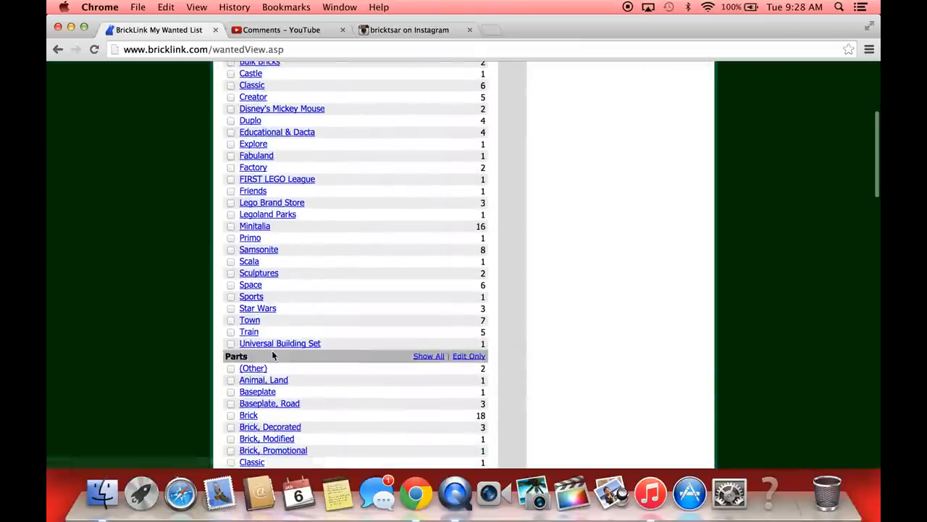
scroll("down", 3)
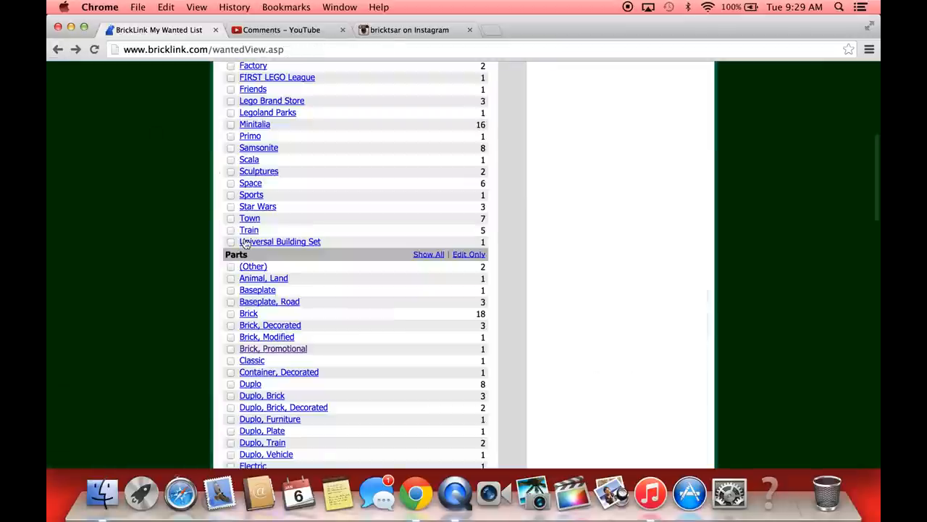
scroll("down", 3)
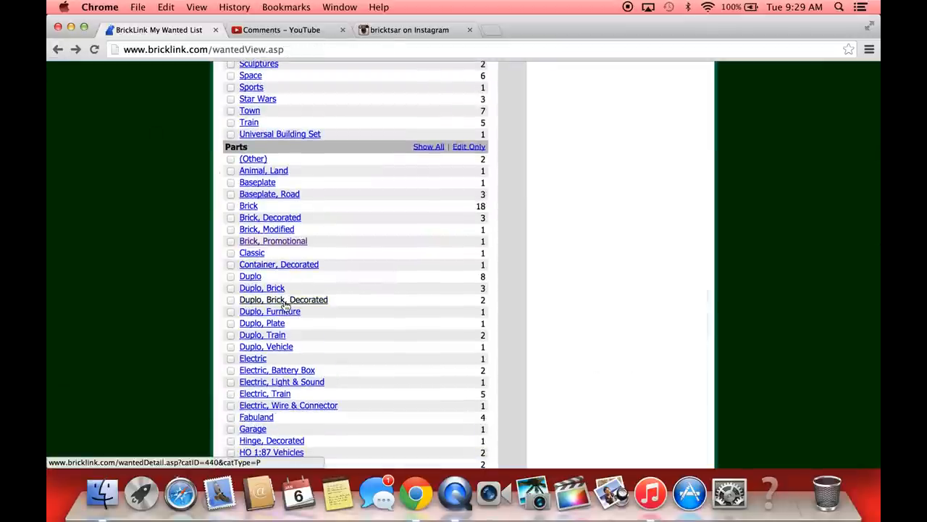
scroll("down", 3)
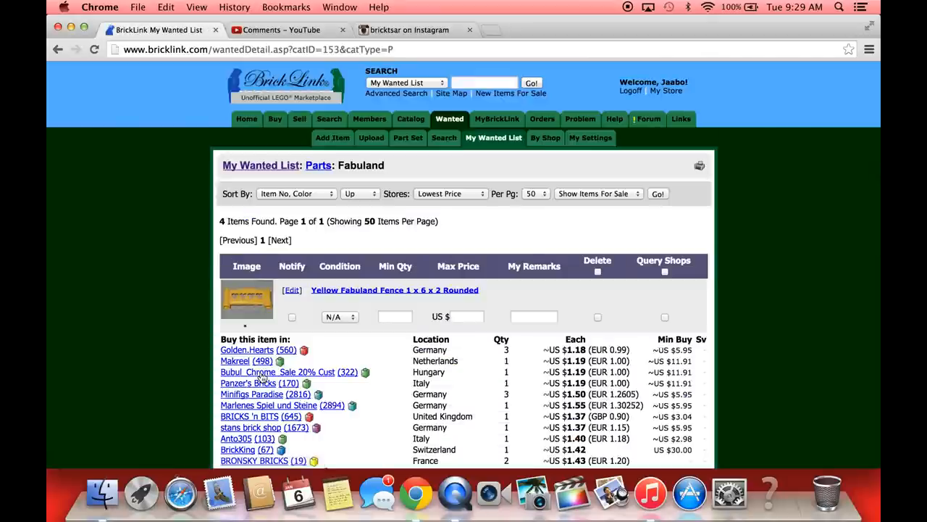
Choose Golden.Hearts from the 'Buy this item in' list to view its used Yellow Fabuland Fence at EUR 0.99
scroll("down", 3)
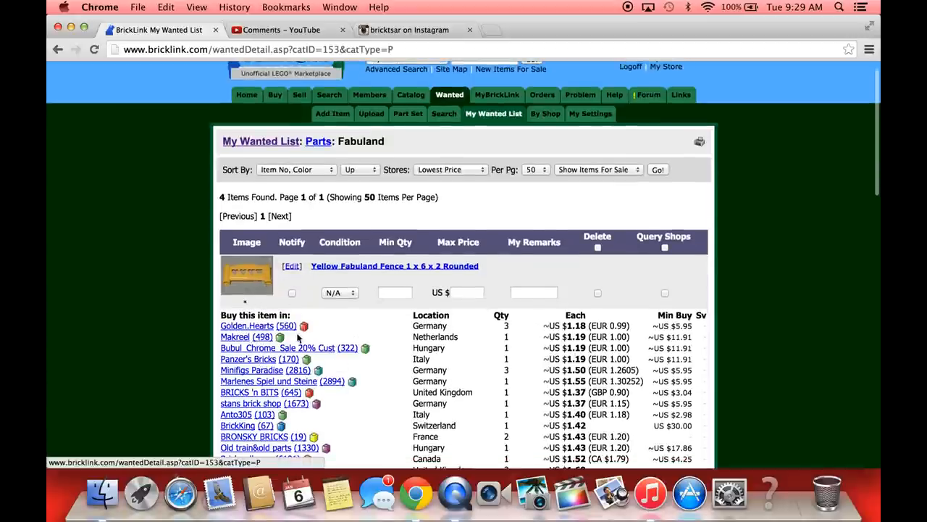
left_click(247, 325)
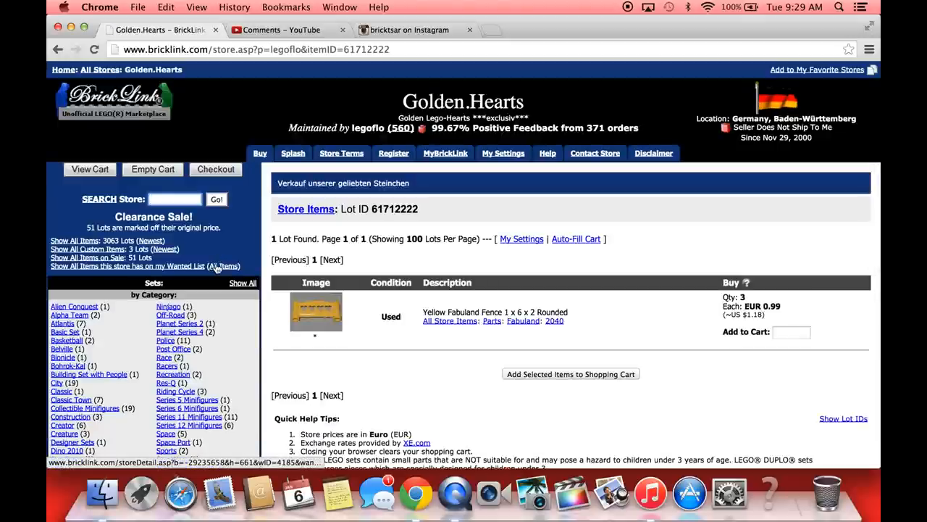
Show all Golden.Hearts items on the wanted list, then quit Chrome back to the macOS desktop
left_click(224, 267)
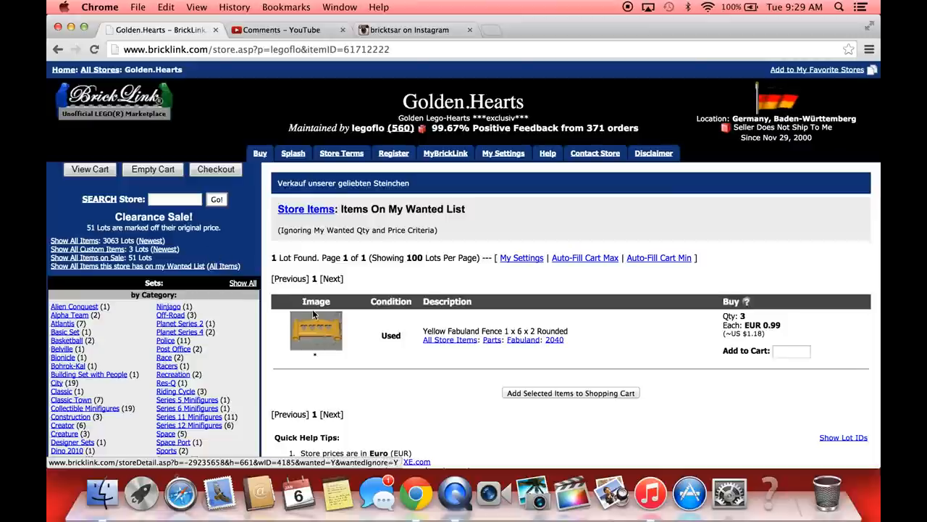
mouse_move(417, 242)
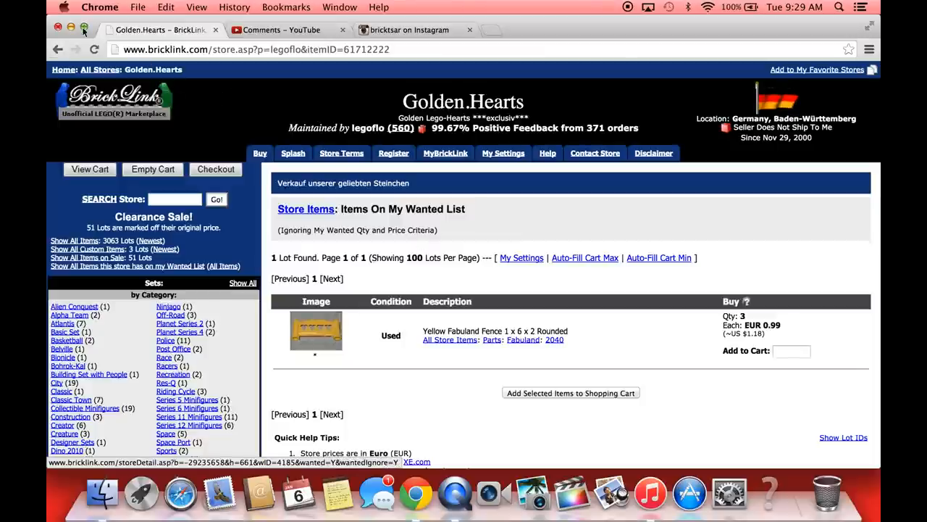
left_click(70, 29)
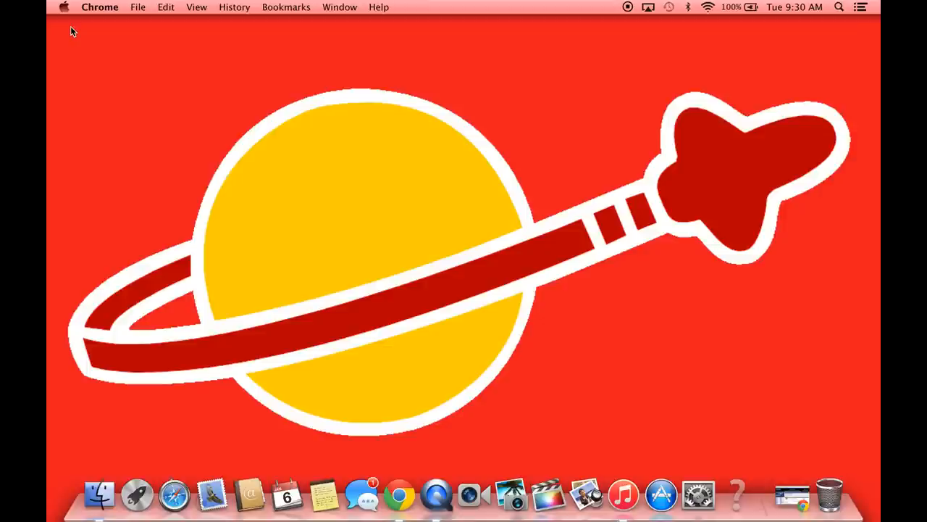
mouse_move(79, 27)
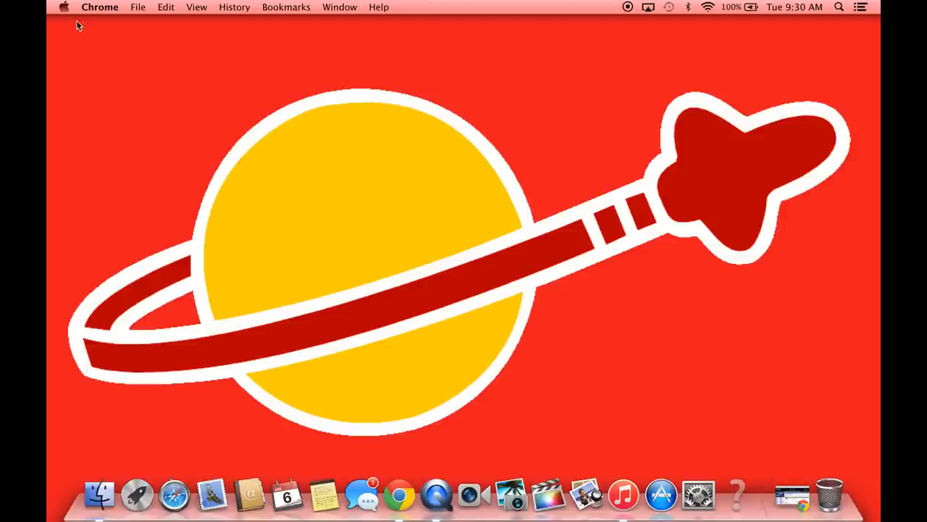